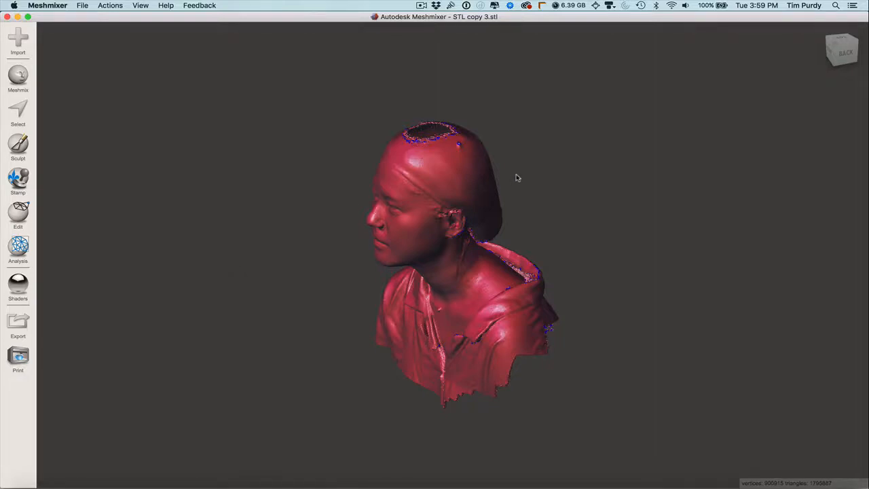
Remove the shoulders with a Plane Cut set to No Fill
{"action": "left_click_drag", "start_coordinate": [519, 178], "coordinate": [509, 220]}
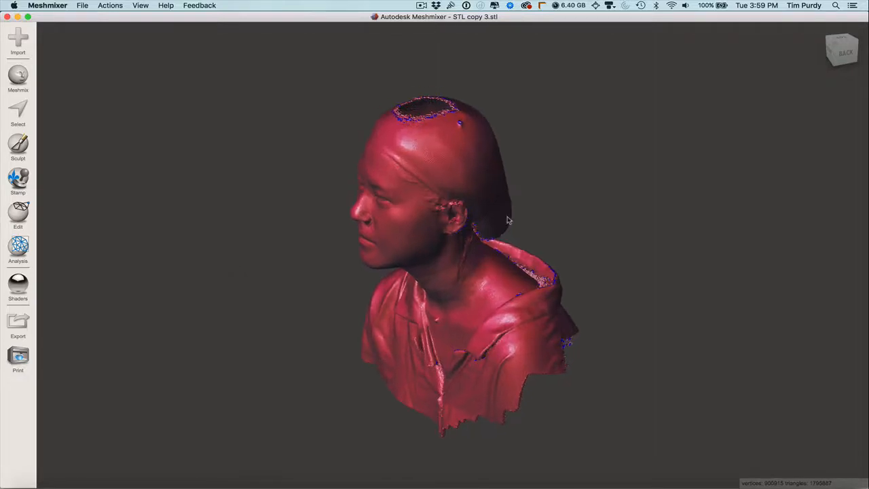
{"action": "left_click_drag", "start_coordinate": [509, 220], "coordinate": [352, 271]}
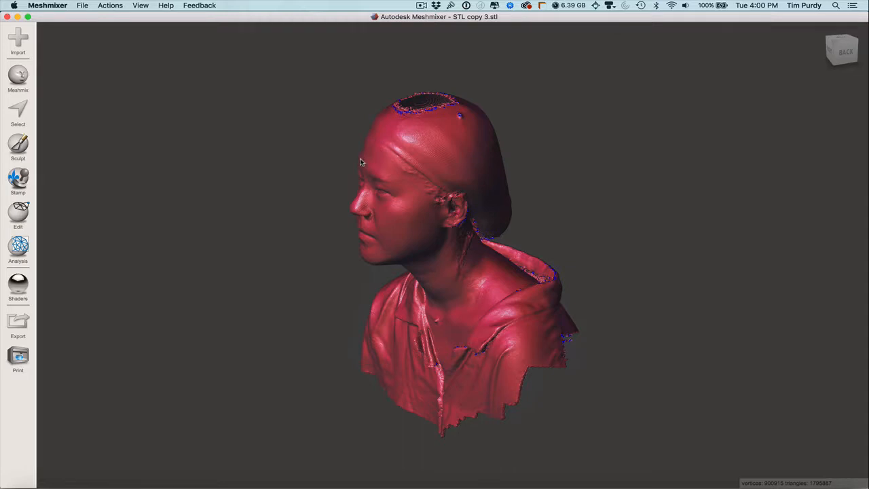
{"action": "mouse_move", "coordinate": [354, 179]}
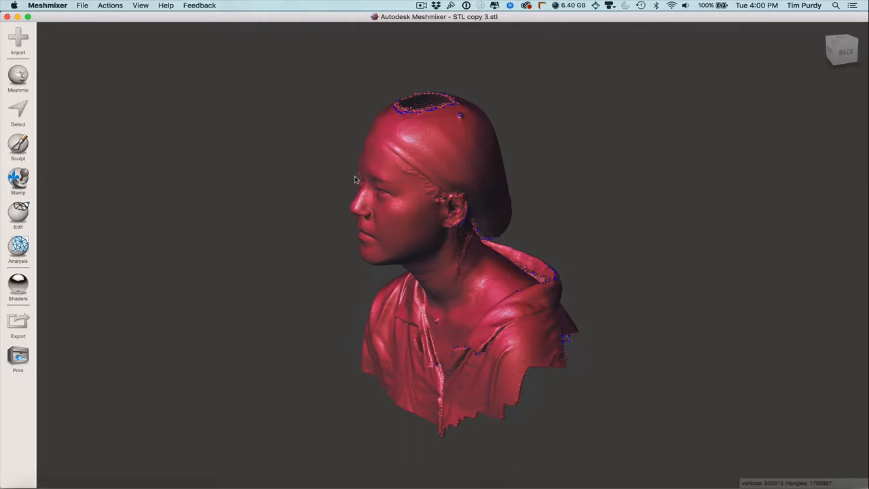
{"action": "mouse_move", "coordinate": [410, 221]}
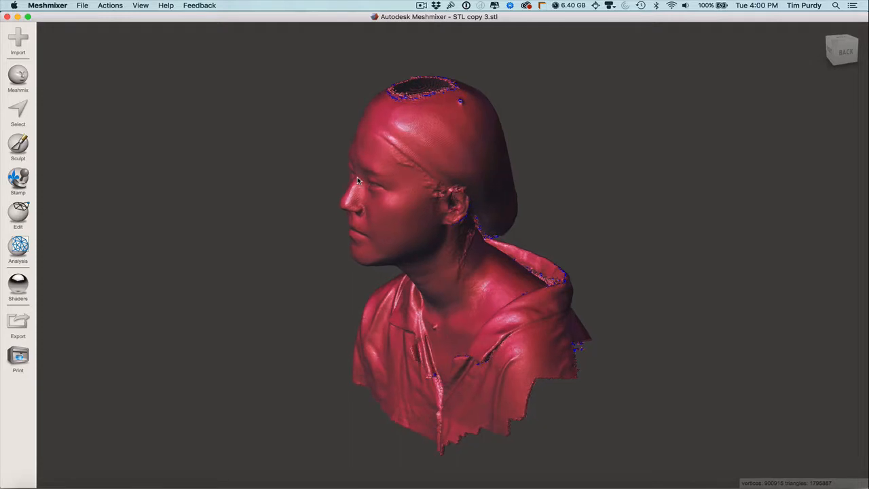
{"action": "left_click_drag", "start_coordinate": [359, 179], "coordinate": [370, 212]}
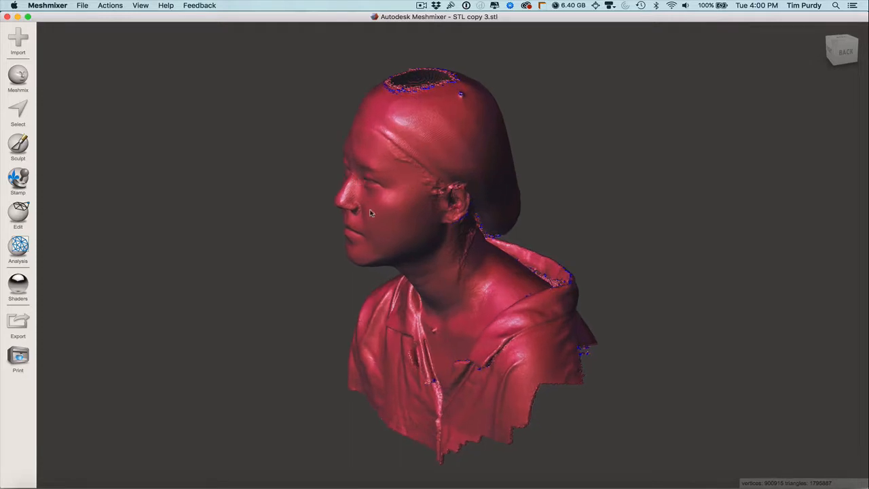
{"action": "mouse_move", "coordinate": [391, 176]}
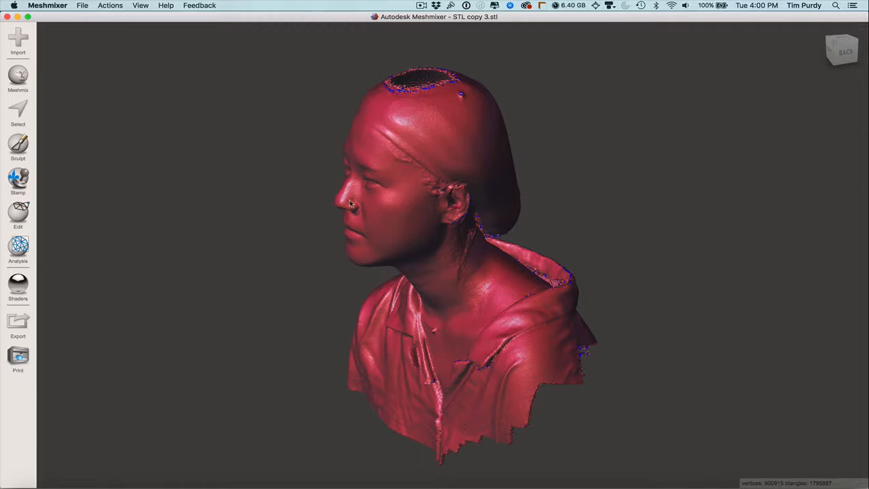
{"action": "mouse_move", "coordinate": [391, 198]}
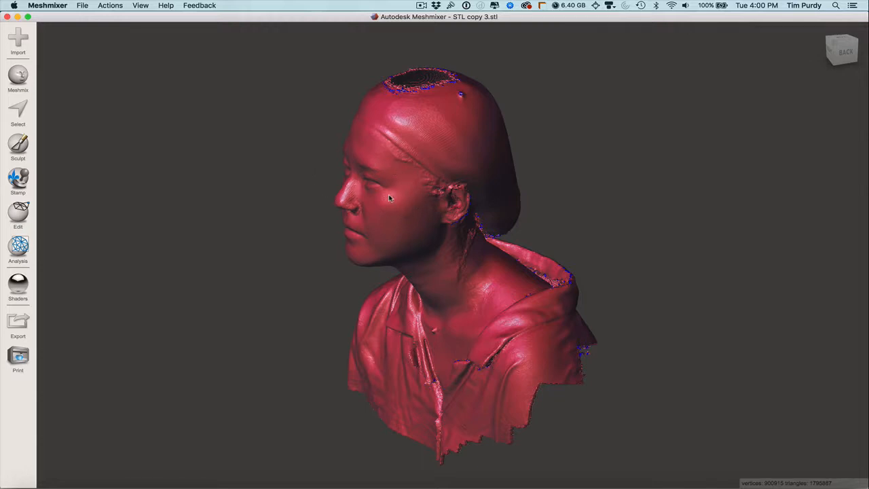
{"action": "mouse_move", "coordinate": [383, 187]}
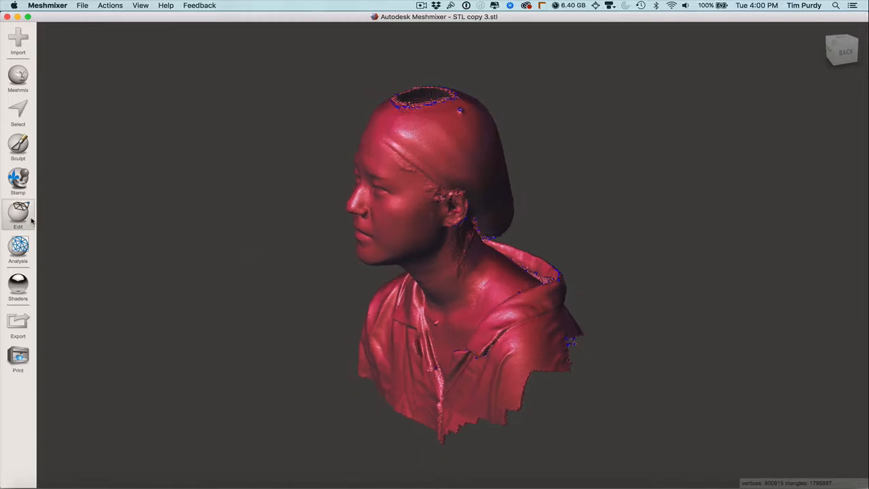
{"action": "left_click", "coordinate": [18, 215]}
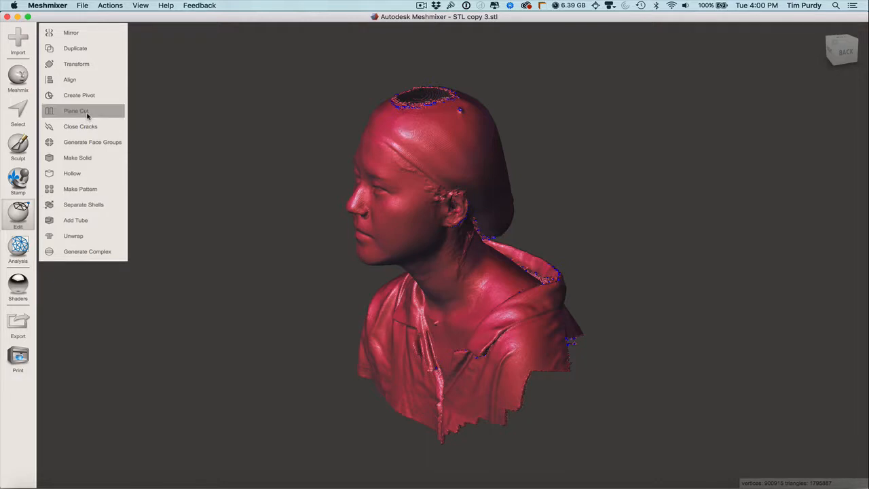
{"action": "left_click", "coordinate": [76, 111]}
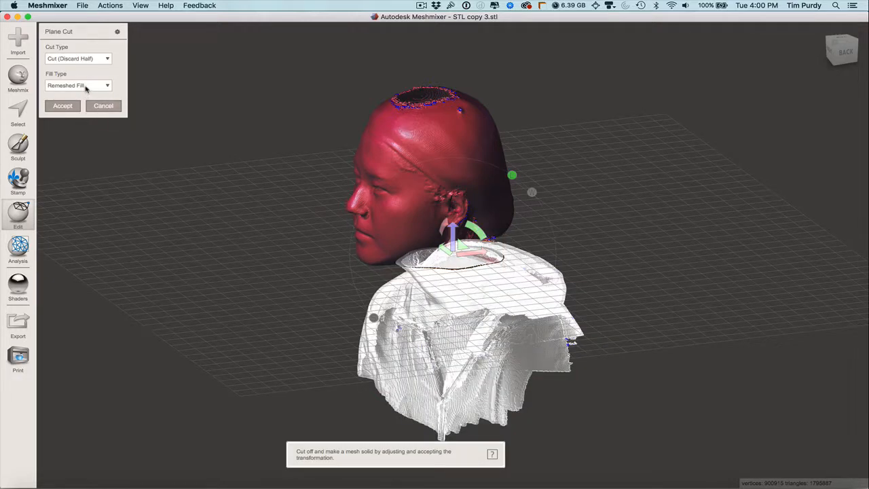
{"action": "left_click", "coordinate": [79, 84]}
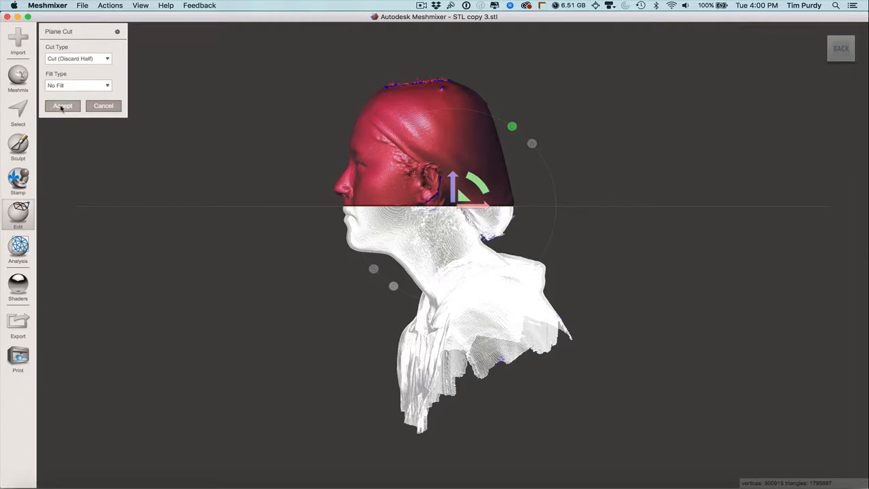
{"action": "left_click", "coordinate": [63, 106]}
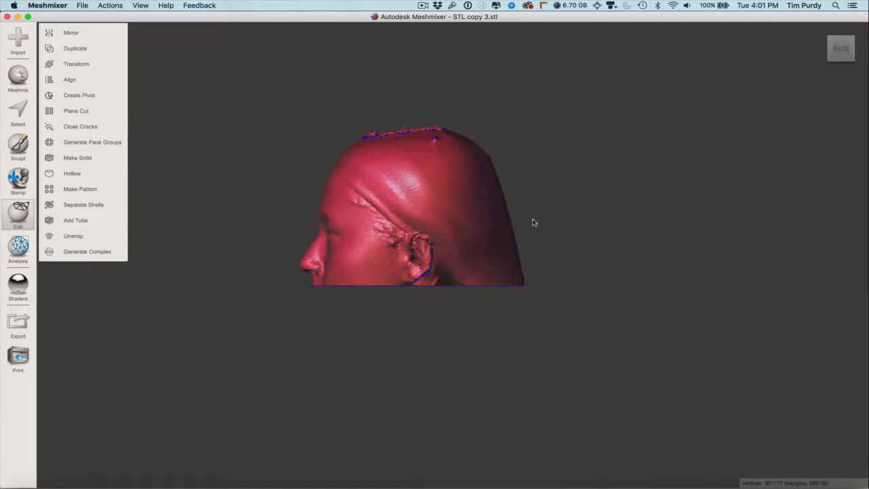
{"action": "mouse_move", "coordinate": [266, 142]}
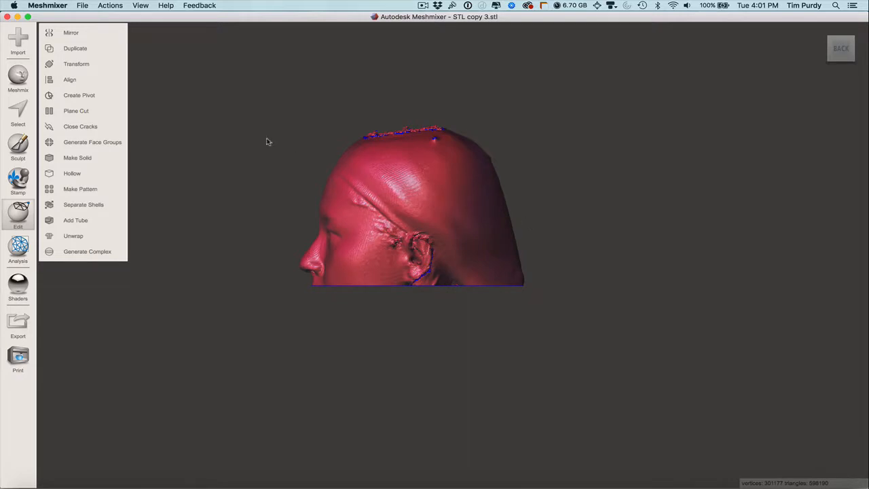
Remove the top of the head with a second unfilled Plane Cut
{"action": "left_click", "coordinate": [76, 111]}
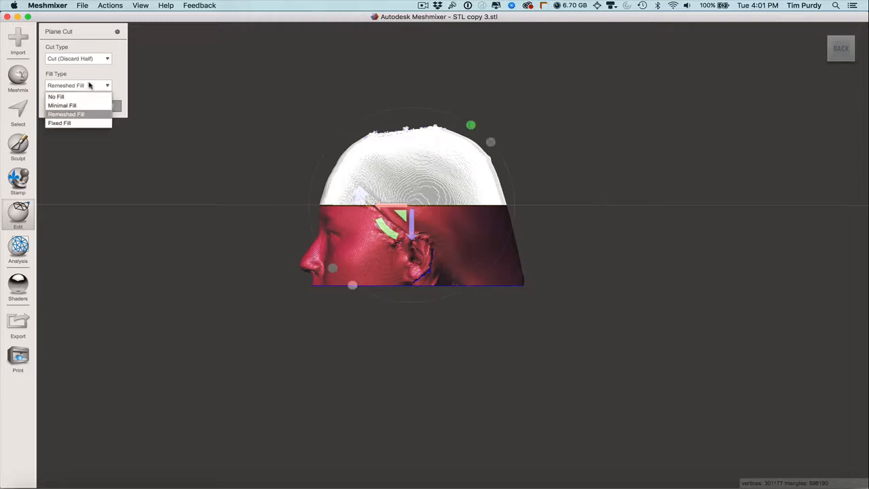
{"action": "left_click", "coordinate": [57, 96]}
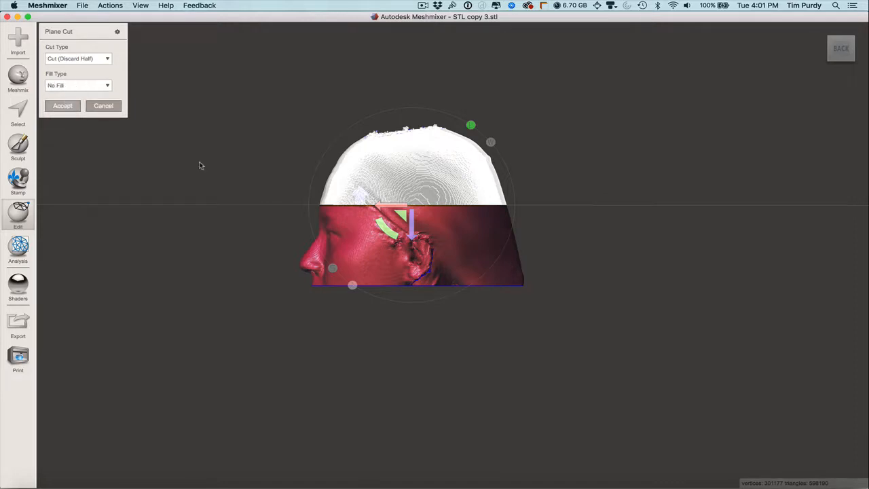
{"action": "left_click", "coordinate": [63, 106]}
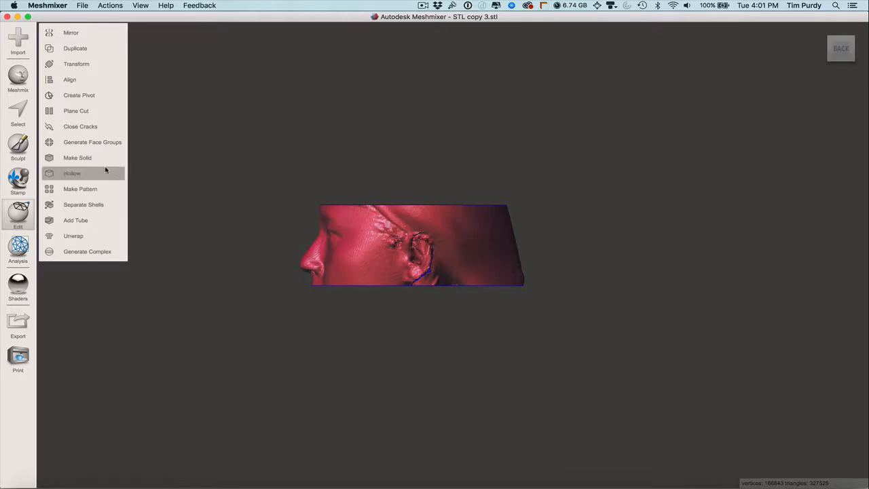
{"action": "mouse_move", "coordinate": [76, 111]}
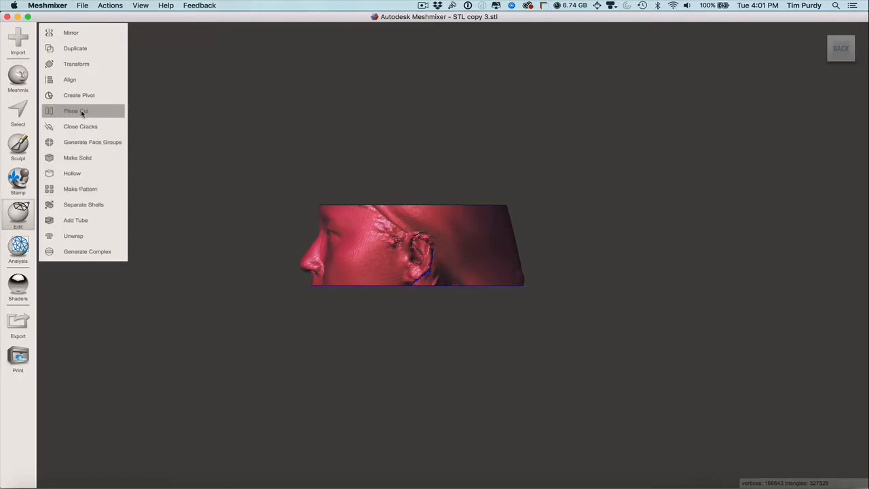
Set up an unfilled Plane Cut turned upright through the head to slice off the back
{"action": "left_click", "coordinate": [76, 111]}
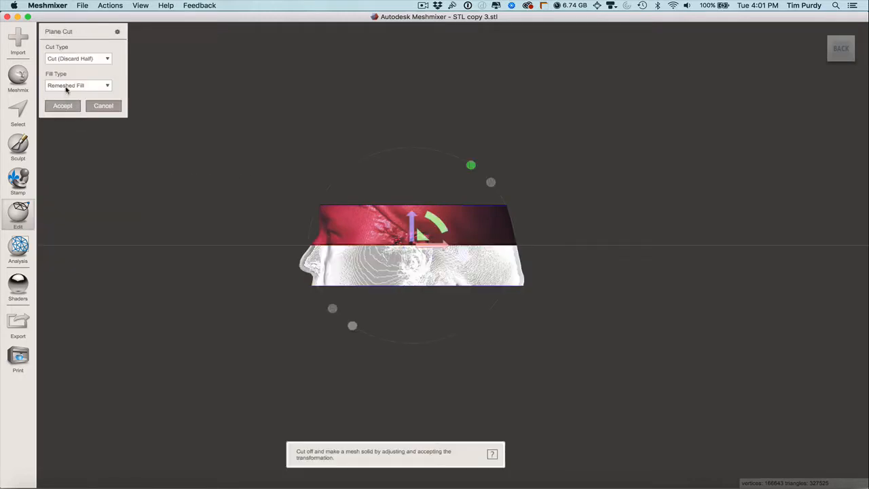
{"action": "left_click", "coordinate": [78, 84]}
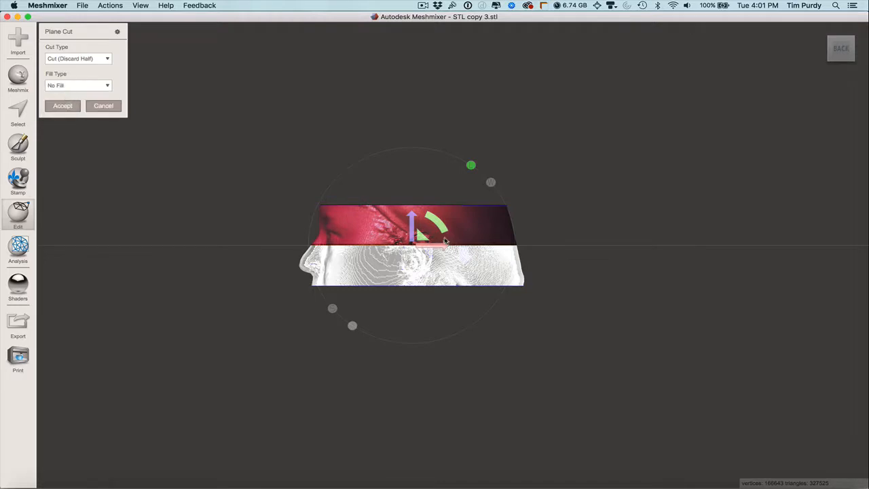
{"action": "left_click_drag", "start_coordinate": [435, 231], "coordinate": [394, 218]}
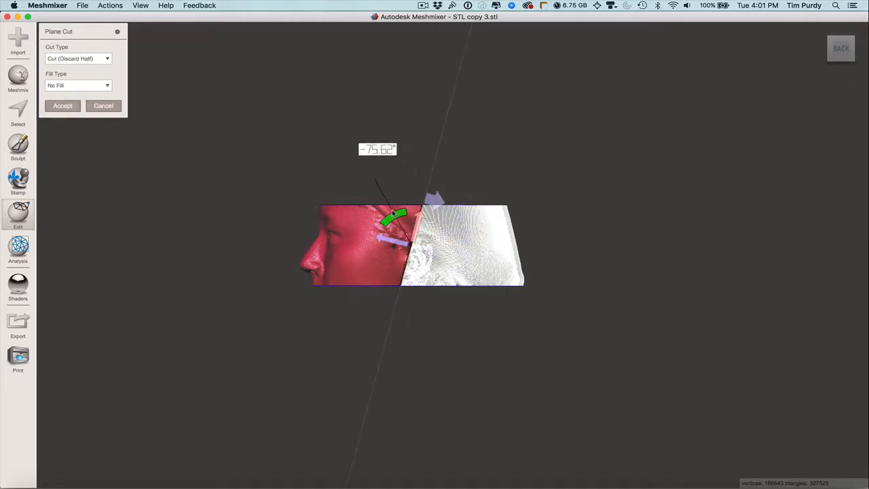
{"action": "left_click_drag", "start_coordinate": [397, 214], "coordinate": [386, 218]}
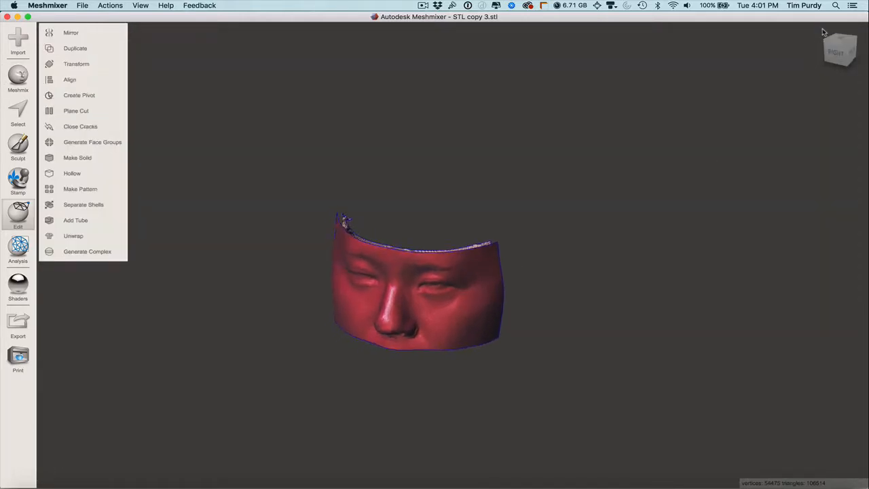
Orbit to the inside of the shell and select all of its faces
{"action": "left_click_drag", "start_coordinate": [419, 279], "coordinate": [387, 163]}
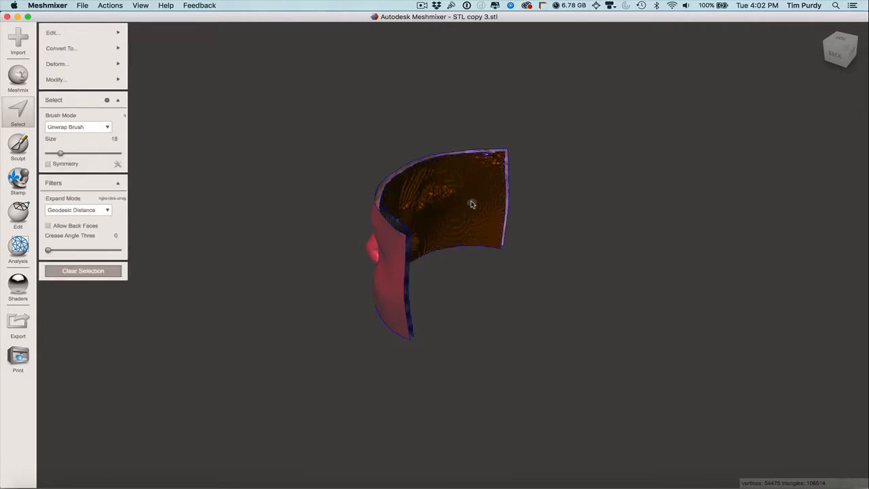
{"action": "mouse_move", "coordinate": [323, 200]}
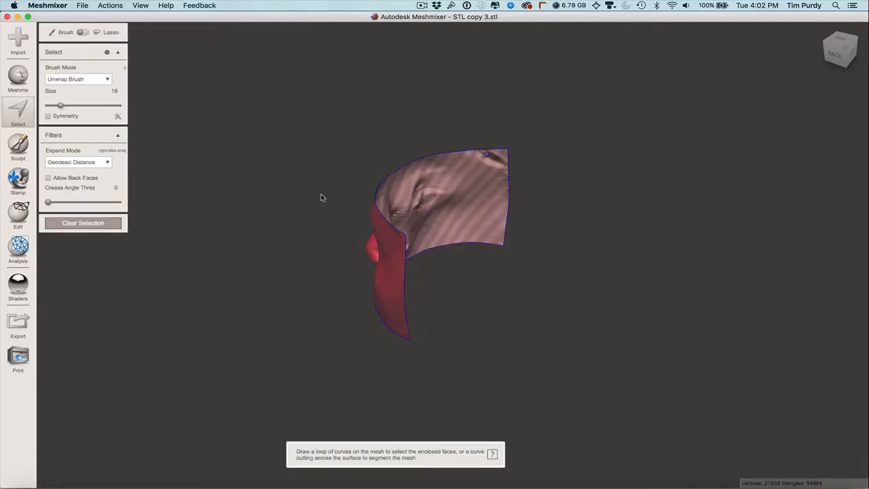
{"action": "mouse_move", "coordinate": [456, 198]}
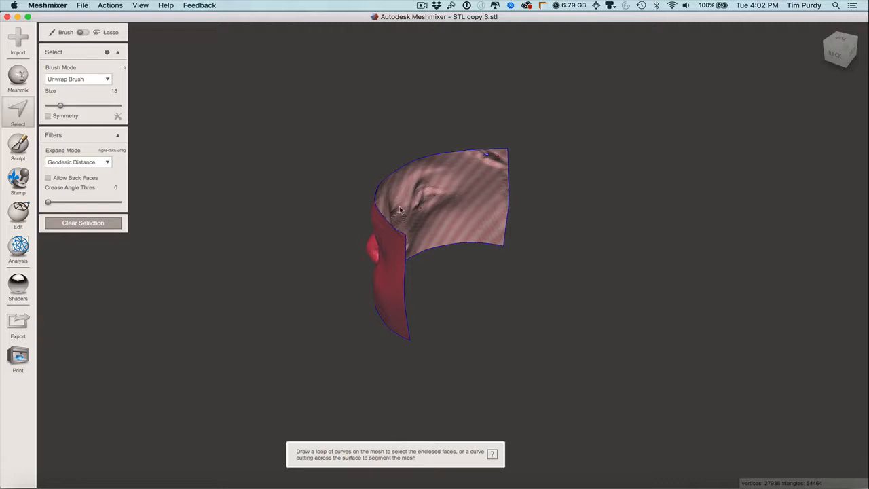
{"action": "mouse_move", "coordinate": [501, 162]}
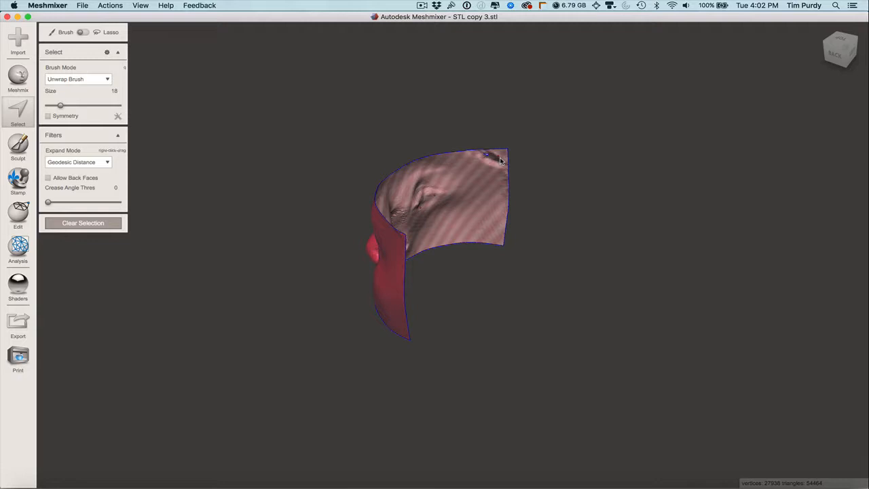
{"action": "mouse_move", "coordinate": [424, 138]}
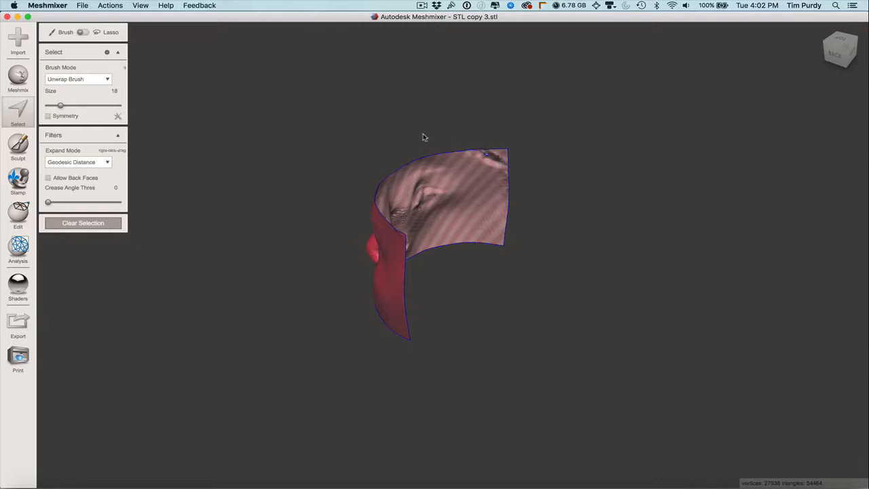
{"action": "left_click", "coordinate": [83, 223]}
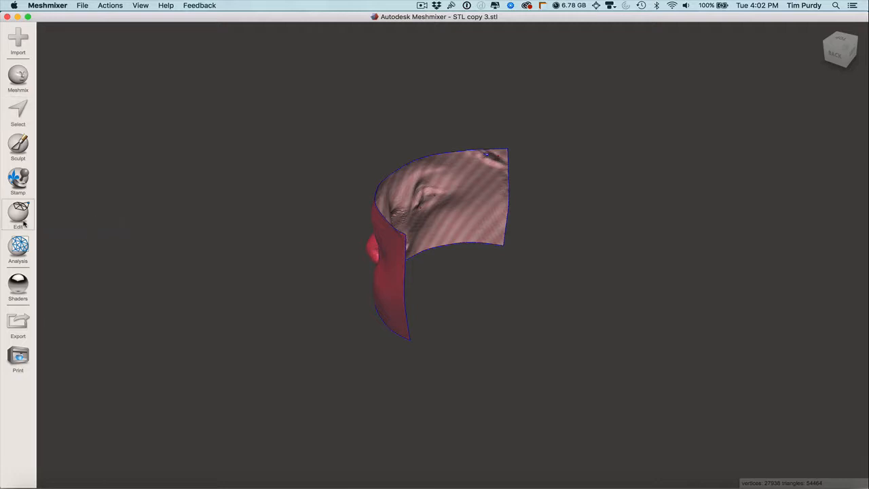
Start an Offset on the selected shell, previewing about 1.89 mm thickness
{"action": "left_click", "coordinate": [18, 112]}
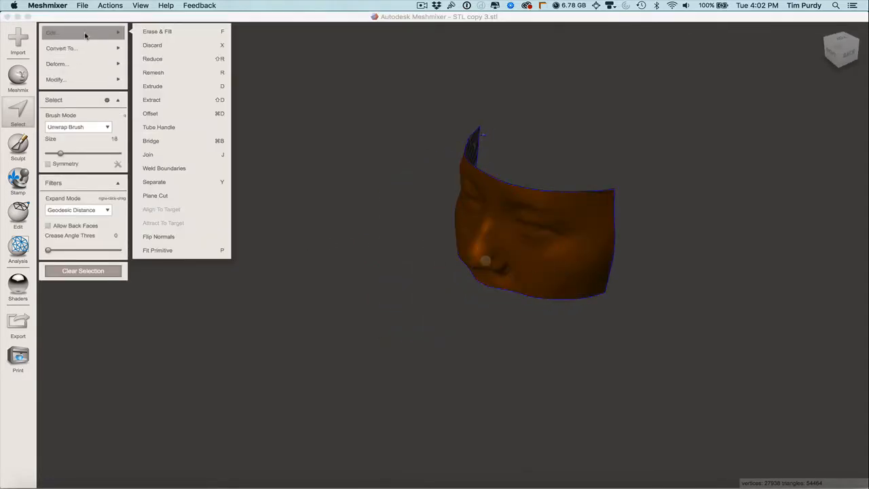
{"action": "mouse_move", "coordinate": [184, 59]}
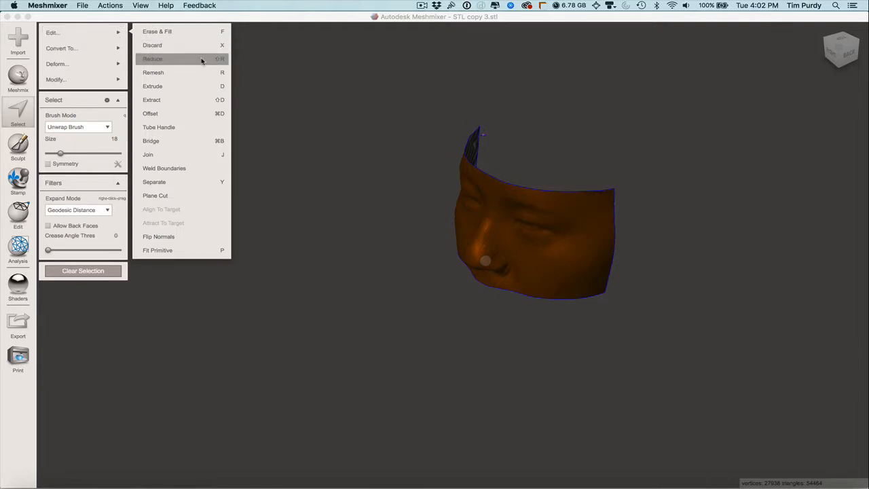
{"action": "mouse_move", "coordinate": [170, 114]}
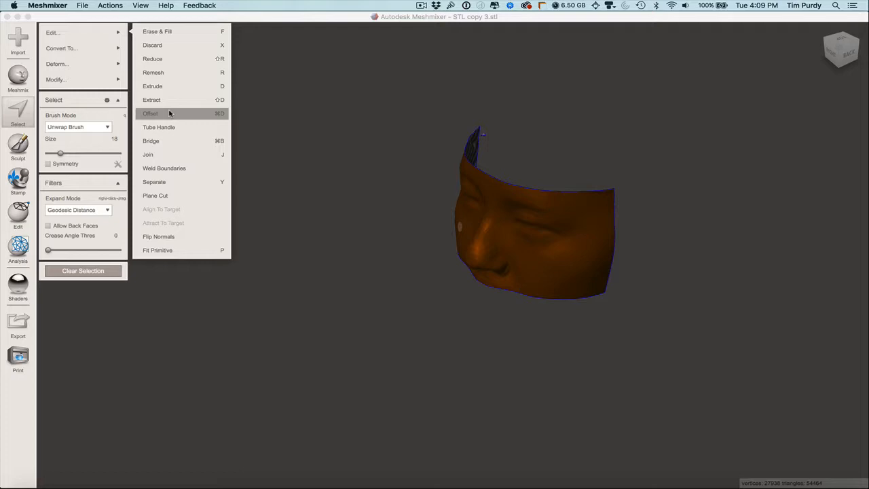
{"action": "left_click", "coordinate": [149, 114]}
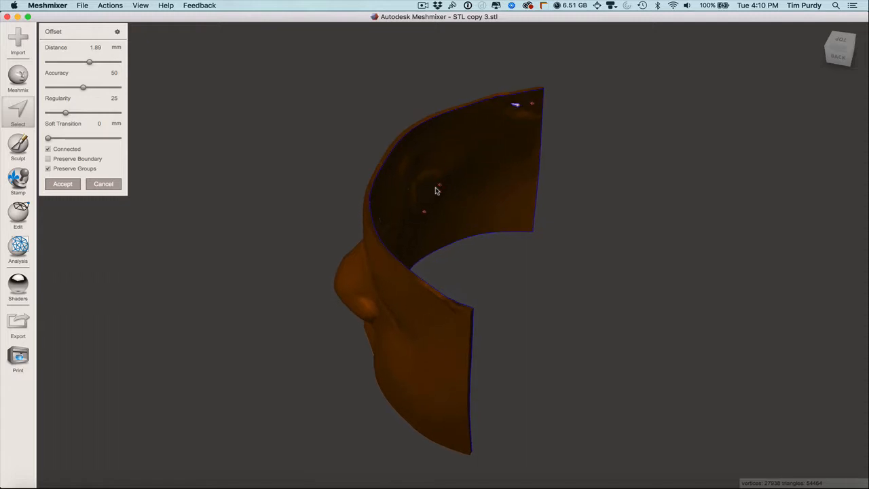
Replace the offset Distance with a larger value to thicken the shell preview
{"action": "triple_click", "coordinate": [95, 46]}
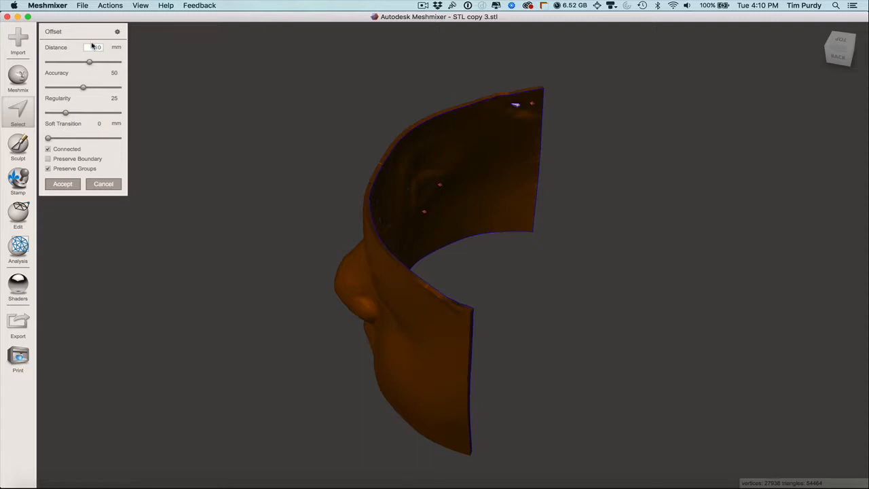
{"action": "left_click", "coordinate": [63, 183]}
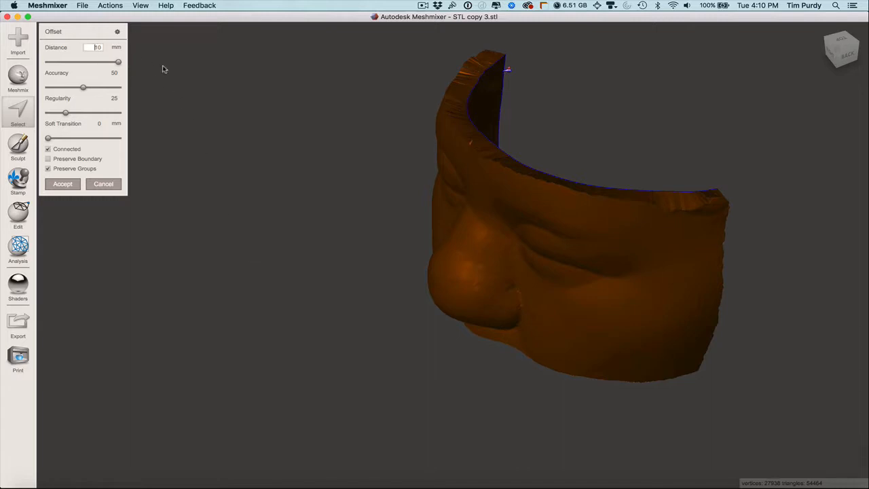
Confirm a -10 mm offset distance and inspect the thickened shell from several sides
{"action": "left_click", "coordinate": [62, 183]}
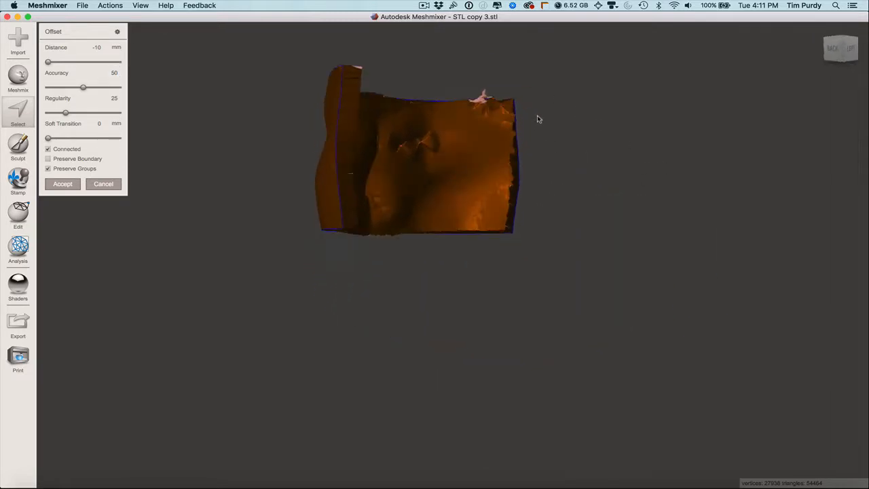
{"action": "left_click_drag", "start_coordinate": [538, 119], "coordinate": [503, 307]}
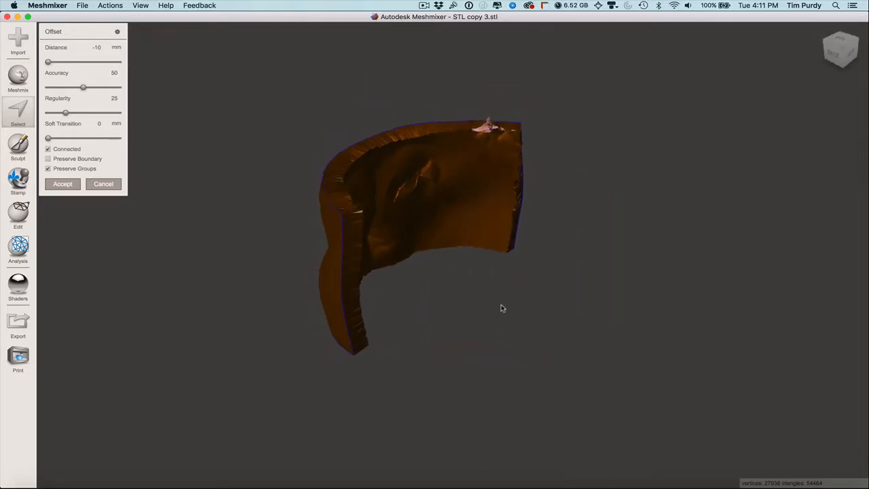
{"action": "left_click_drag", "start_coordinate": [502, 307], "coordinate": [577, 296]}
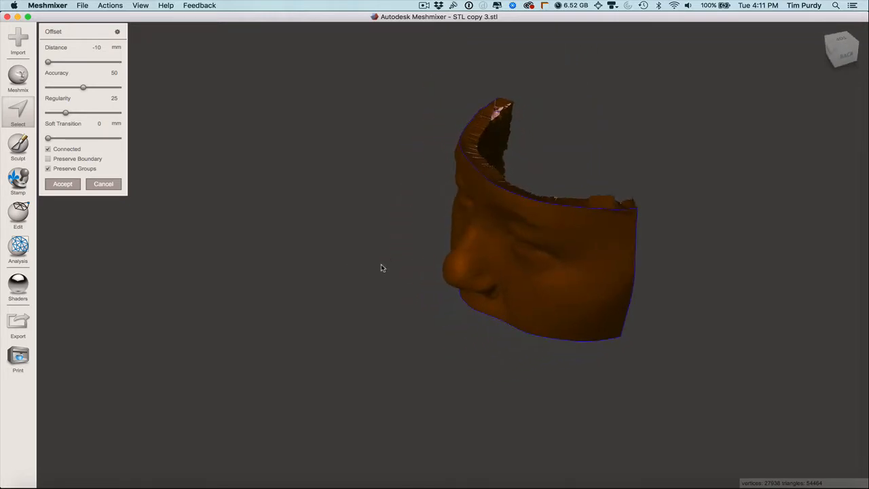
{"action": "left_click_drag", "start_coordinate": [383, 268], "coordinate": [474, 189]}
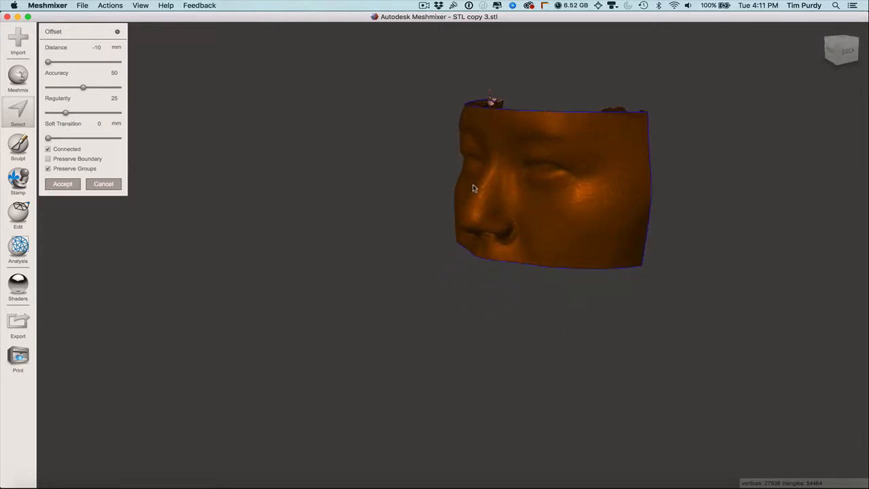
{"action": "left_click_drag", "start_coordinate": [474, 188], "coordinate": [521, 228]}
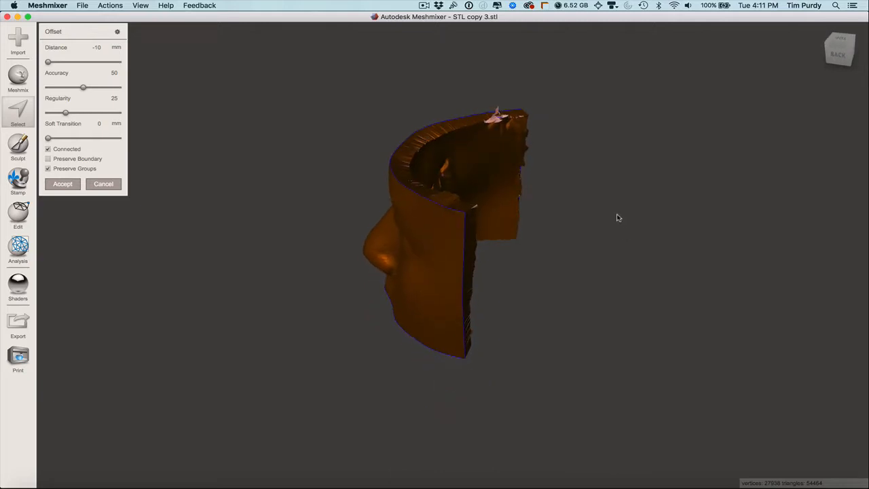
{"action": "mouse_move", "coordinate": [372, 229]}
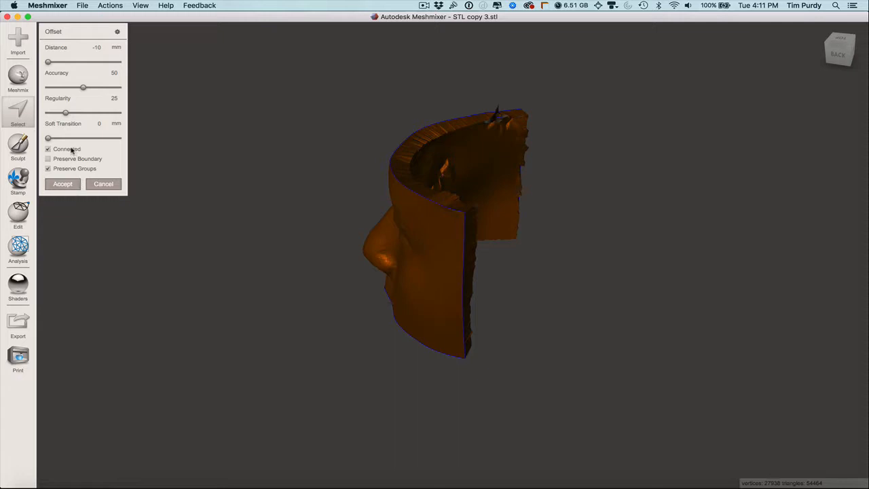
Enable Preserve Boundary on the offset and inspect the recomputed shell
{"action": "left_click", "coordinate": [63, 183]}
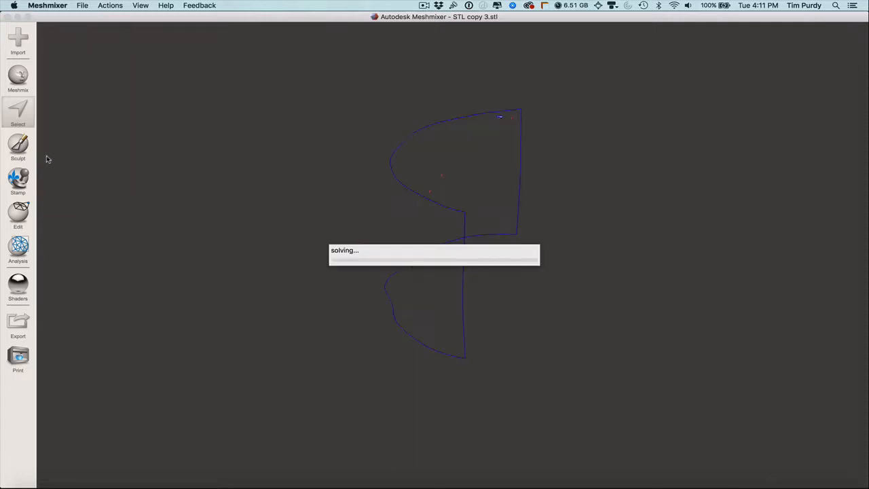
{"action": "mouse_move", "coordinate": [272, 216]}
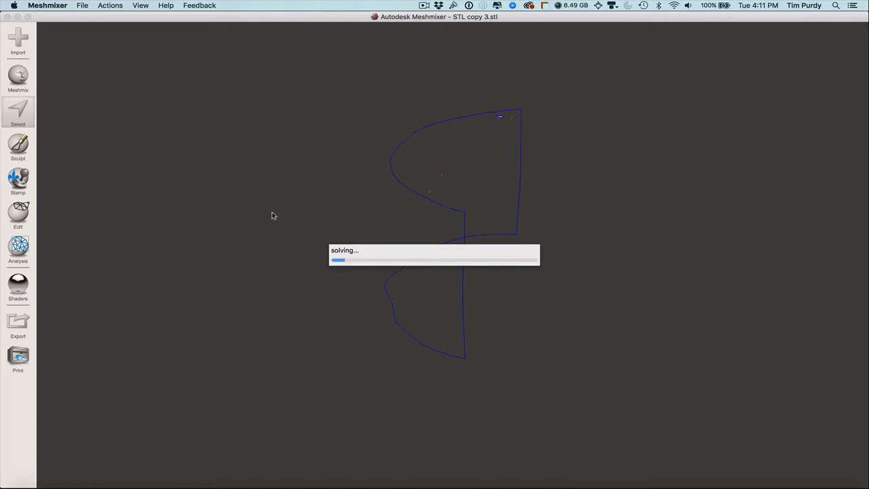
{"action": "mouse_move", "coordinate": [491, 163]}
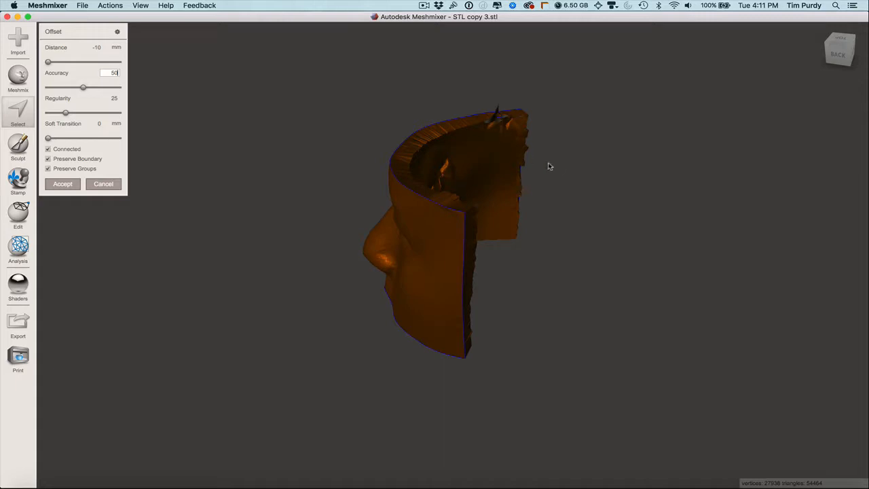
{"action": "left_click_drag", "start_coordinate": [550, 166], "coordinate": [506, 170]}
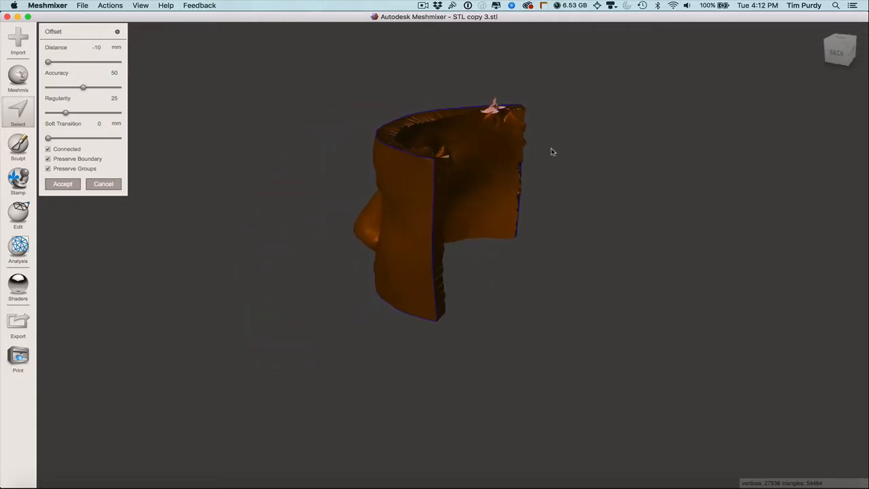
{"action": "left_click_drag", "start_coordinate": [552, 150], "coordinate": [587, 182]}
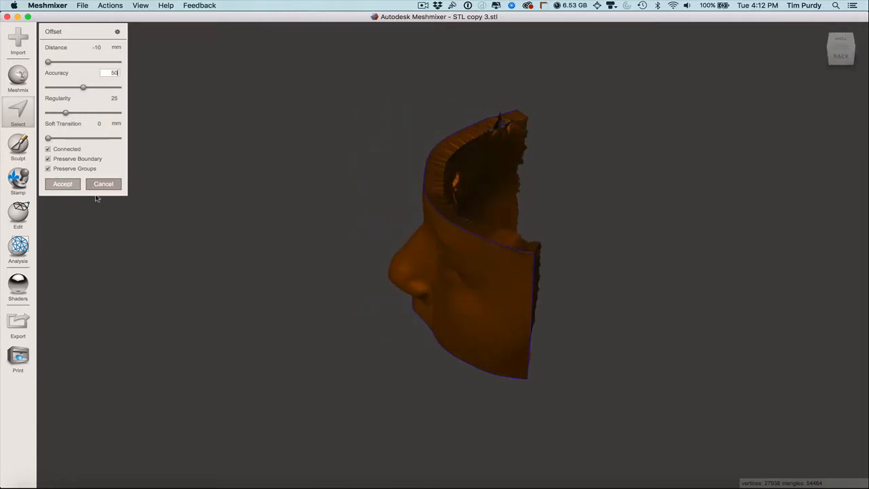
Accept the offset, clear the selection and trim the shell's top with a Plane Cut
{"action": "left_click", "coordinate": [63, 183]}
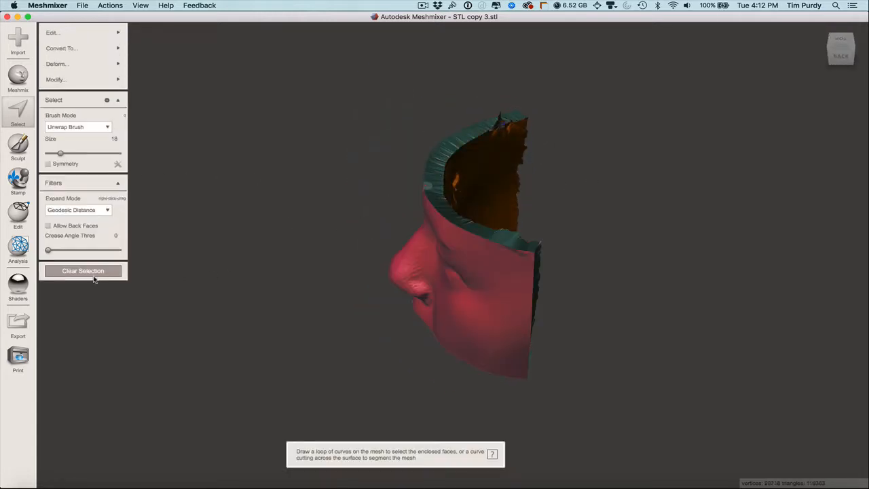
{"action": "left_click", "coordinate": [83, 270]}
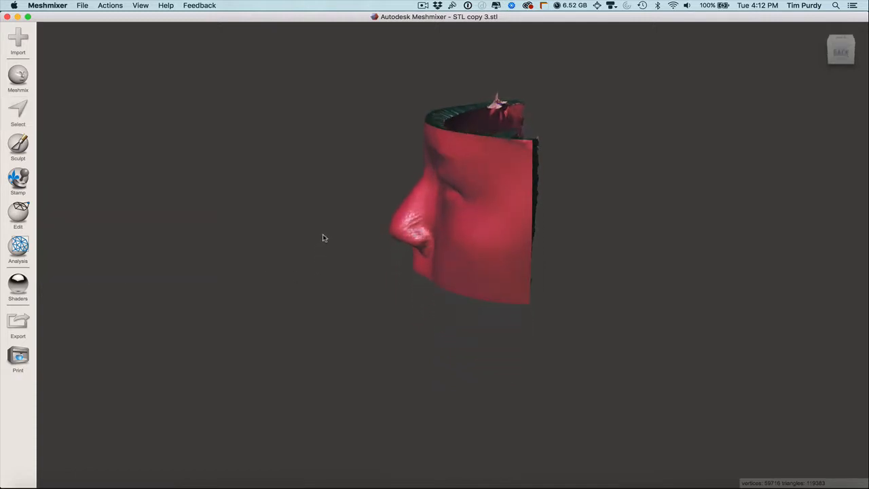
{"action": "left_click", "coordinate": [17, 215]}
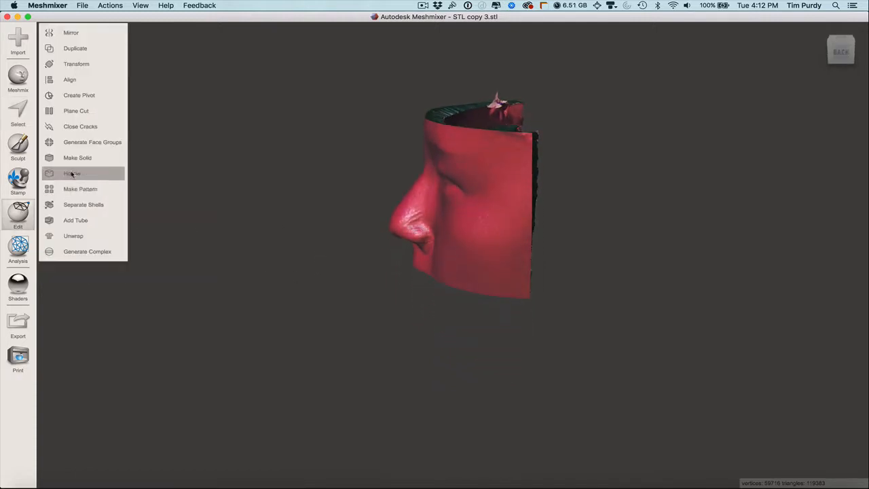
{"action": "left_click", "coordinate": [76, 111]}
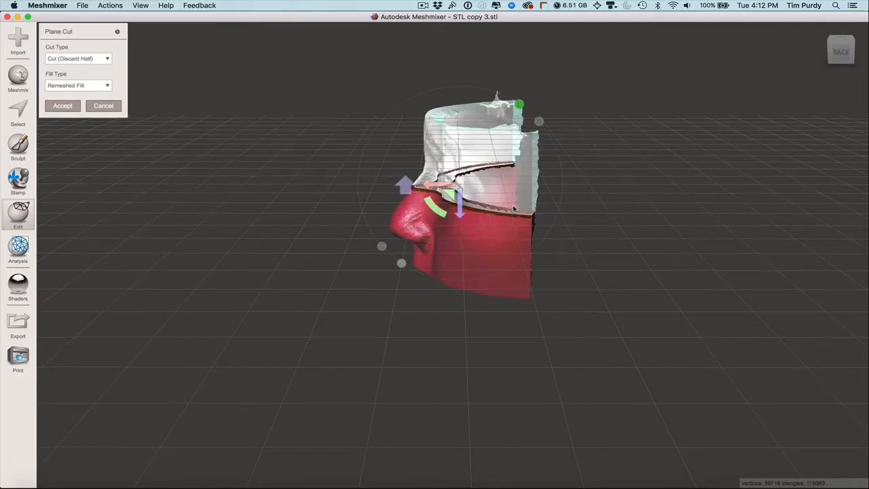
{"action": "left_click_drag", "start_coordinate": [460, 197], "coordinate": [461, 197]}
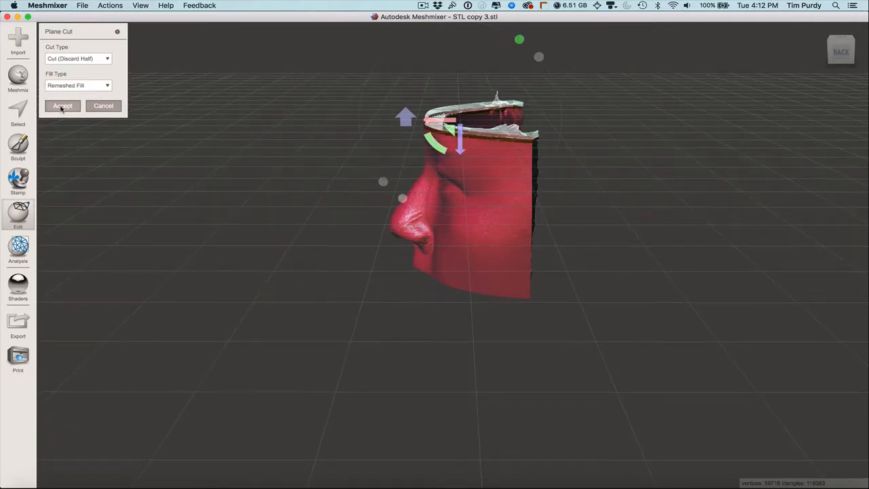
{"action": "left_click", "coordinate": [62, 106]}
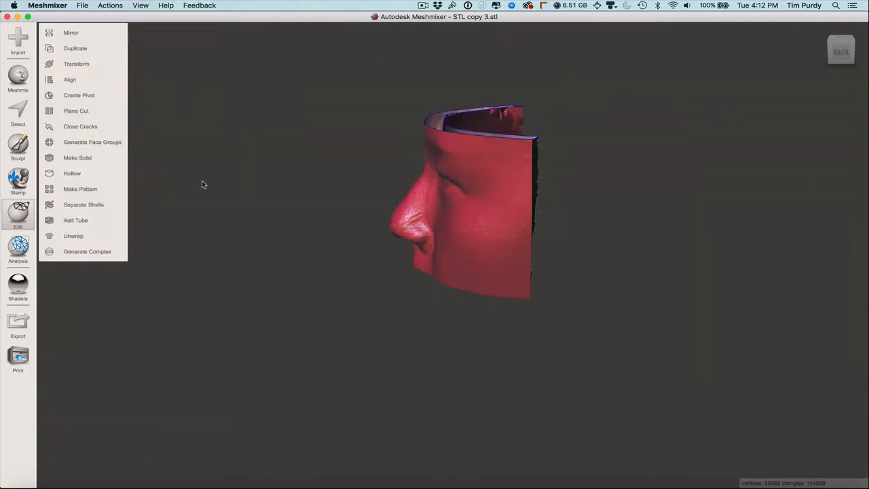
Trim the remaining ragged top edge with a second Plane Cut
{"action": "left_click_drag", "start_coordinate": [201, 184], "coordinate": [300, 220]}
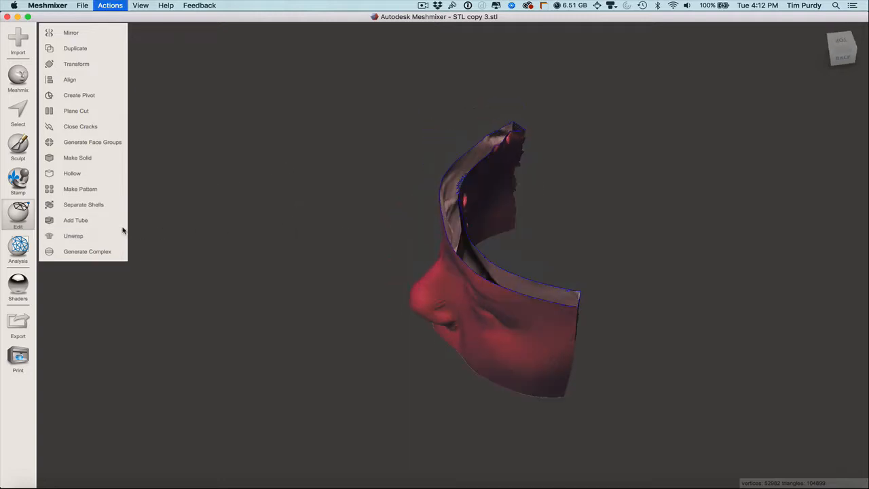
{"action": "left_click", "coordinate": [76, 112]}
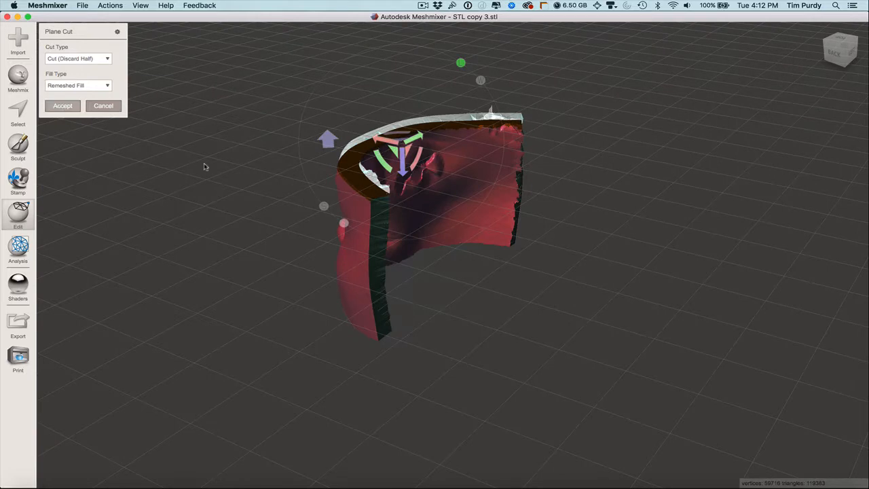
{"action": "left_click", "coordinate": [62, 105]}
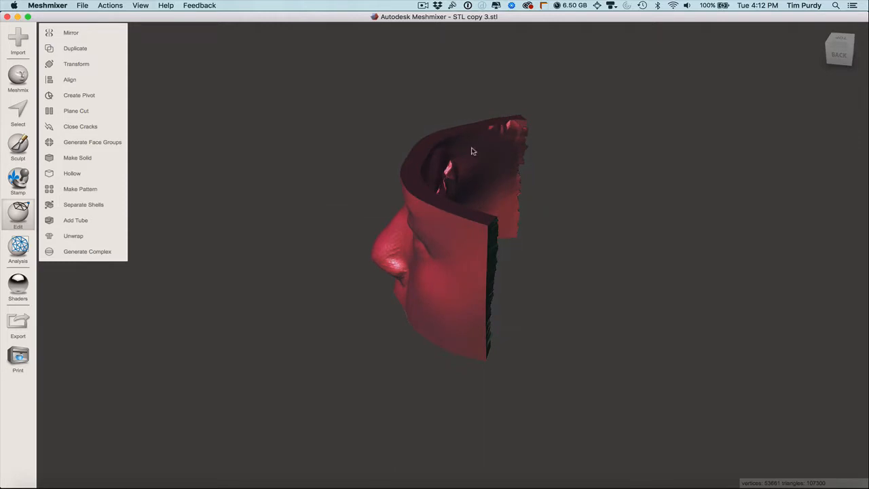
{"action": "left_click_drag", "start_coordinate": [472, 151], "coordinate": [542, 264]}
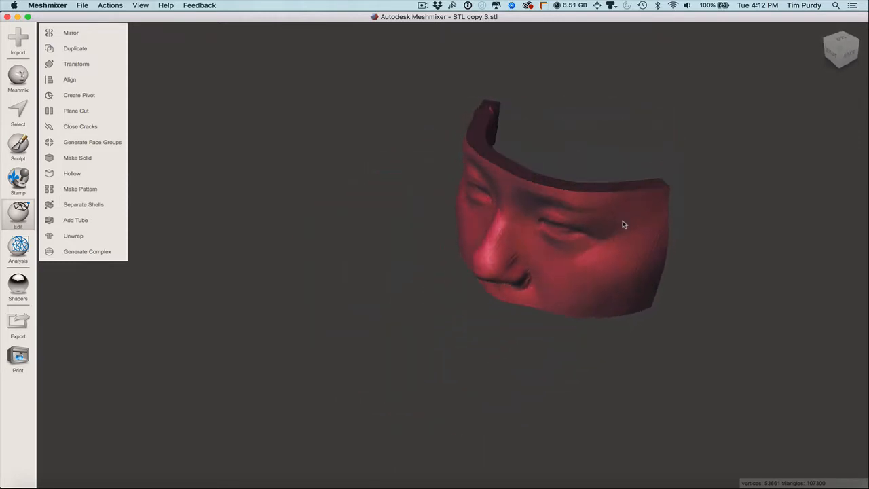
{"action": "left_click_drag", "start_coordinate": [623, 225], "coordinate": [589, 147]}
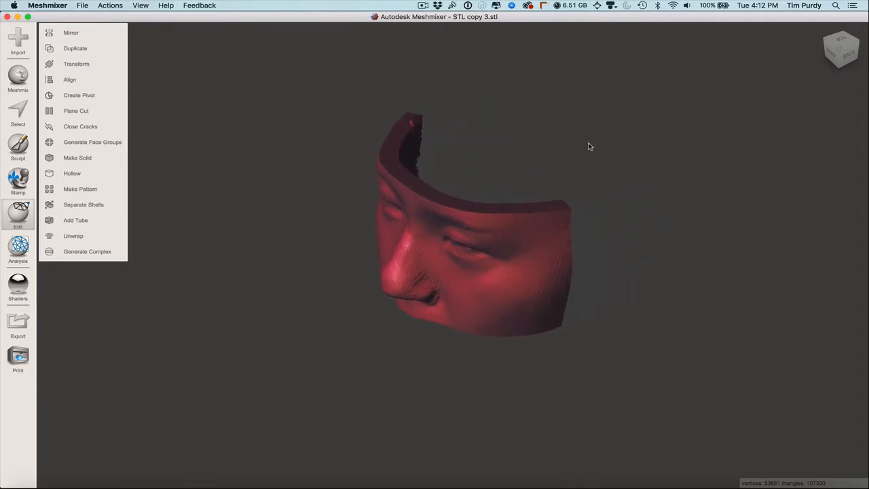
{"action": "left_click", "coordinate": [77, 112]}
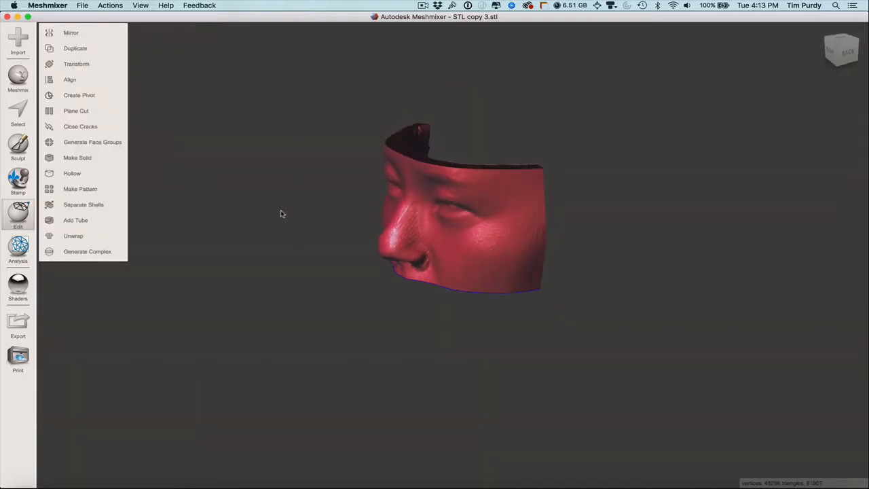
Cut the shell's bottom edge off flat with a Plane Cut positioned along it
{"action": "left_click", "coordinate": [76, 112]}
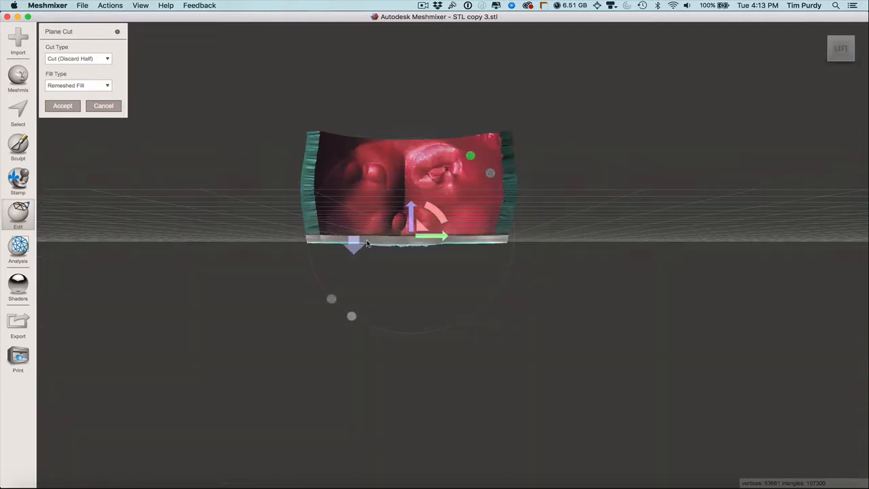
{"action": "left_click_drag", "start_coordinate": [408, 204], "coordinate": [367, 256]}
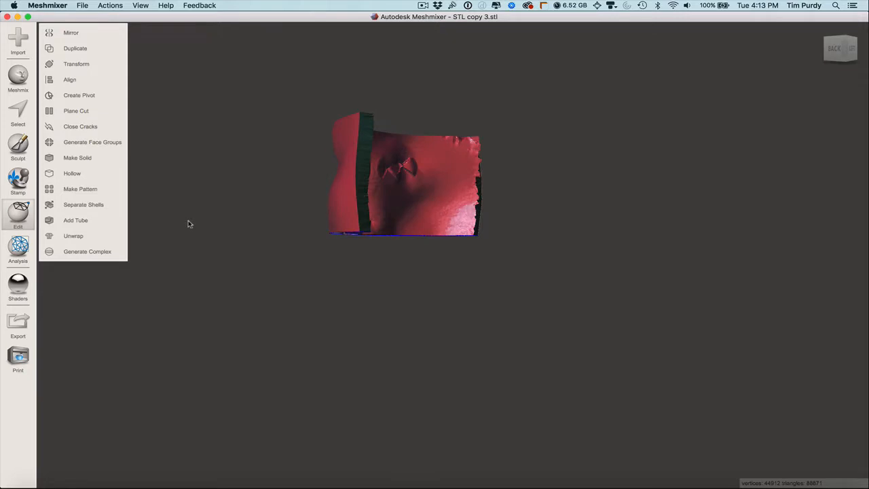
{"action": "left_click", "coordinate": [76, 111]}
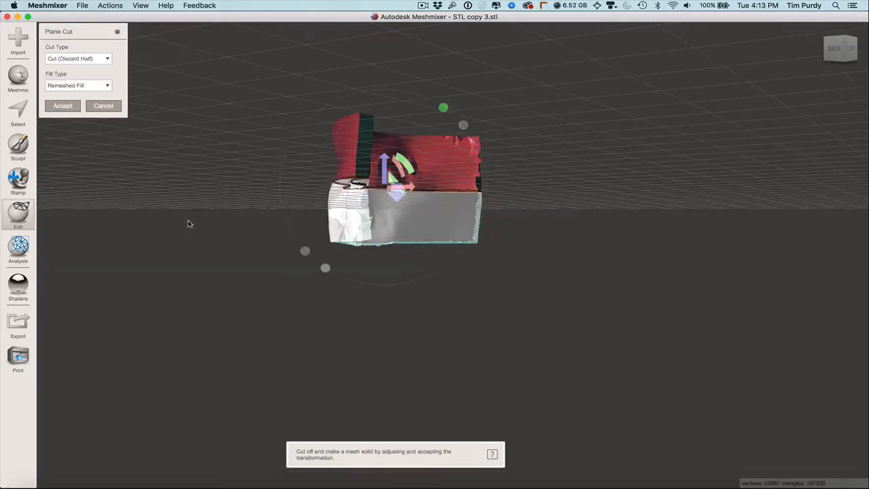
{"action": "left_click", "coordinate": [63, 106]}
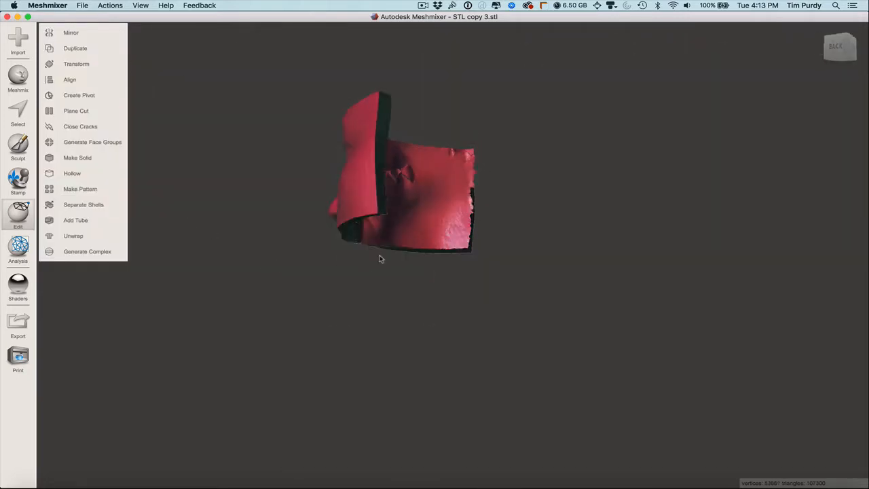
Orbit around the trimmed shell and bring up the View menu
{"action": "left_click_drag", "start_coordinate": [380, 258], "coordinate": [352, 299]}
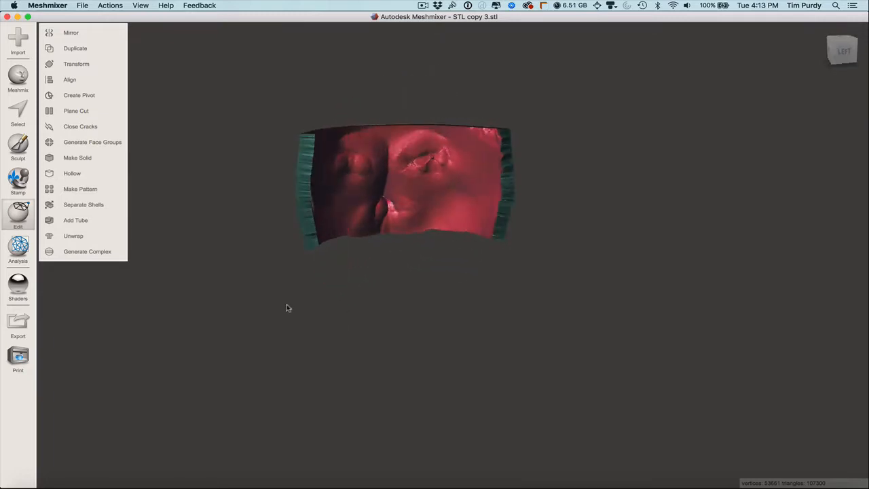
{"action": "left_click_drag", "start_coordinate": [286, 307], "coordinate": [500, 342]}
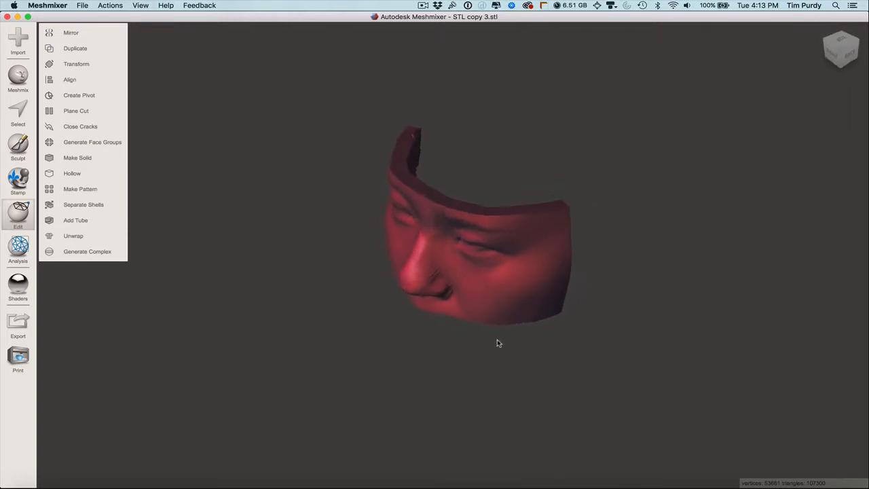
{"action": "left_click_drag", "start_coordinate": [500, 343], "coordinate": [482, 367]}
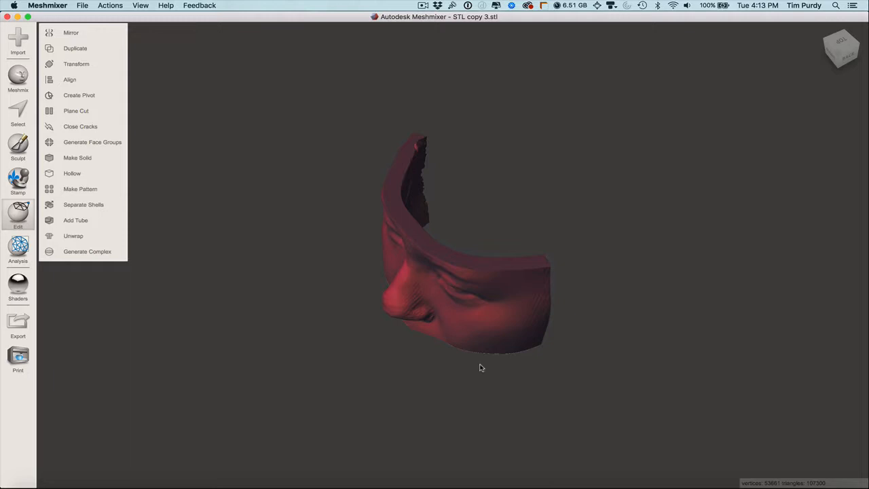
{"action": "left_click_drag", "start_coordinate": [481, 367], "coordinate": [358, 345]}
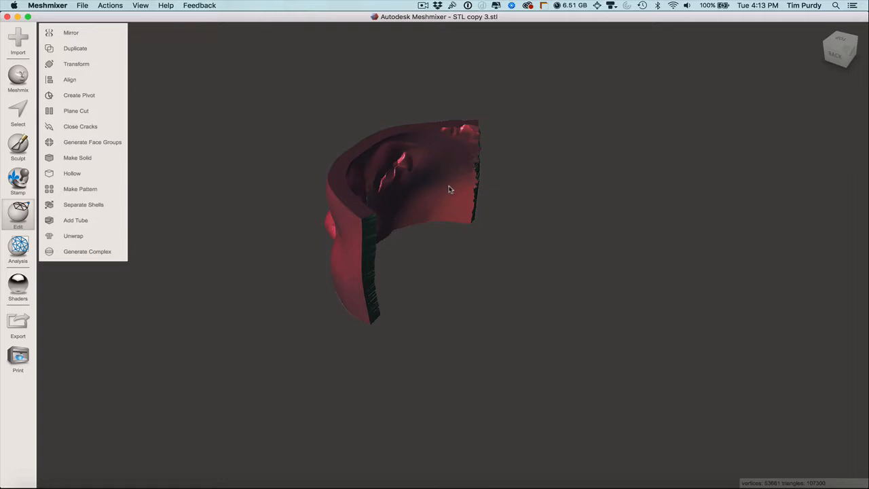
{"action": "mouse_move", "coordinate": [78, 95]}
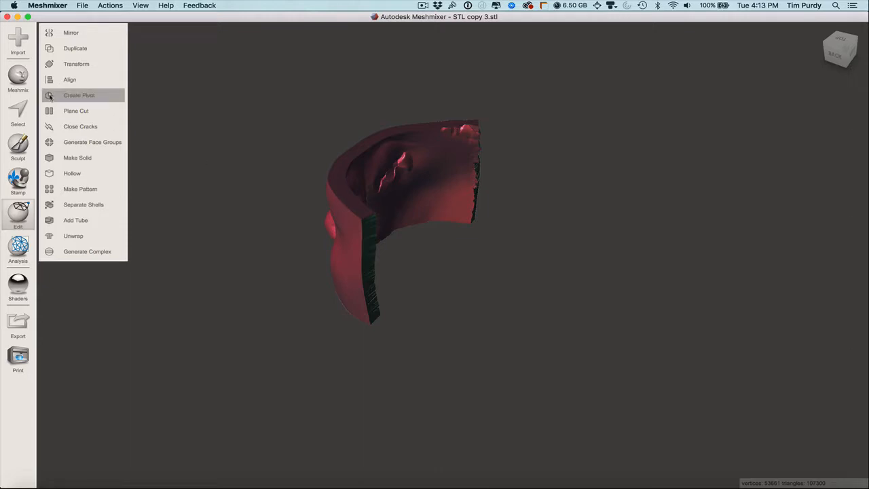
{"action": "mouse_move", "coordinate": [448, 359]}
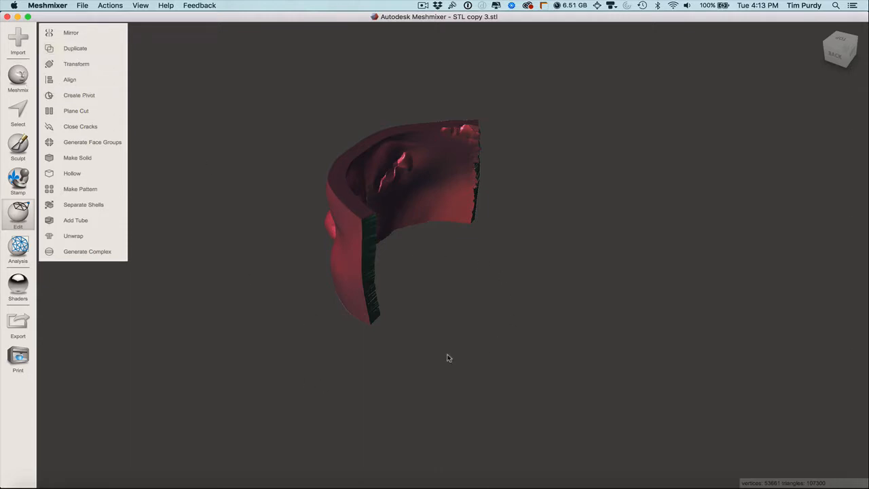
{"action": "mouse_move", "coordinate": [362, 236]}
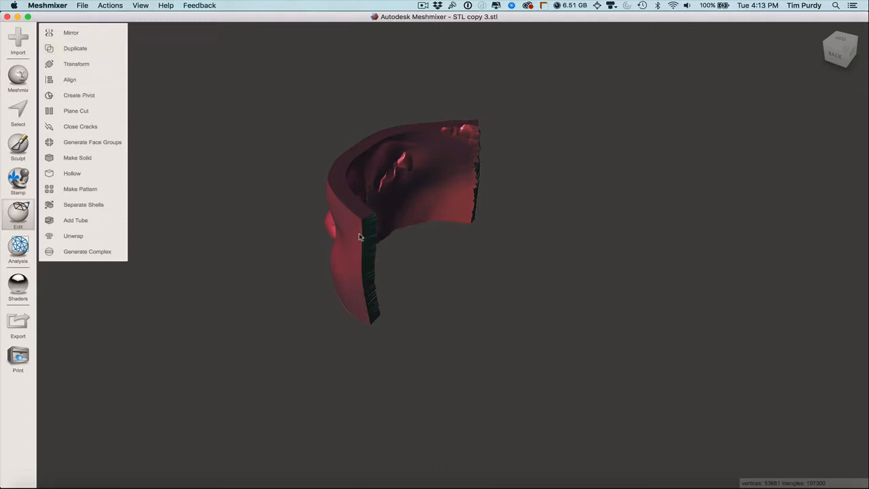
{"action": "mouse_move", "coordinate": [369, 218]}
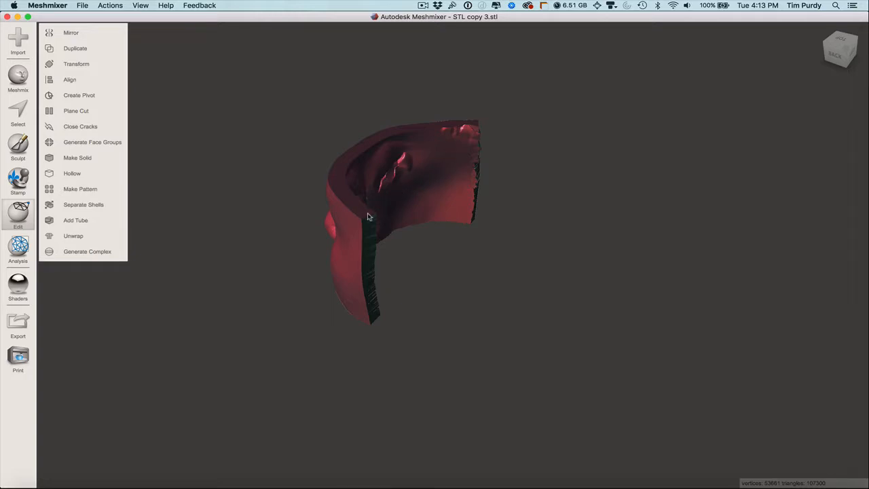
{"action": "left_click", "coordinate": [142, 5]}
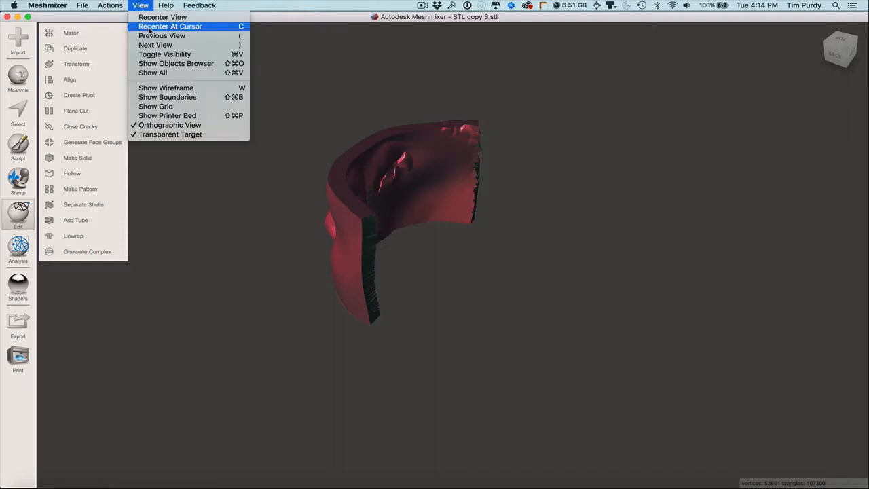
Show the ground grid and pick a Meshmix primitives category to drop a cube beside the face shell
{"action": "left_click", "coordinate": [155, 106]}
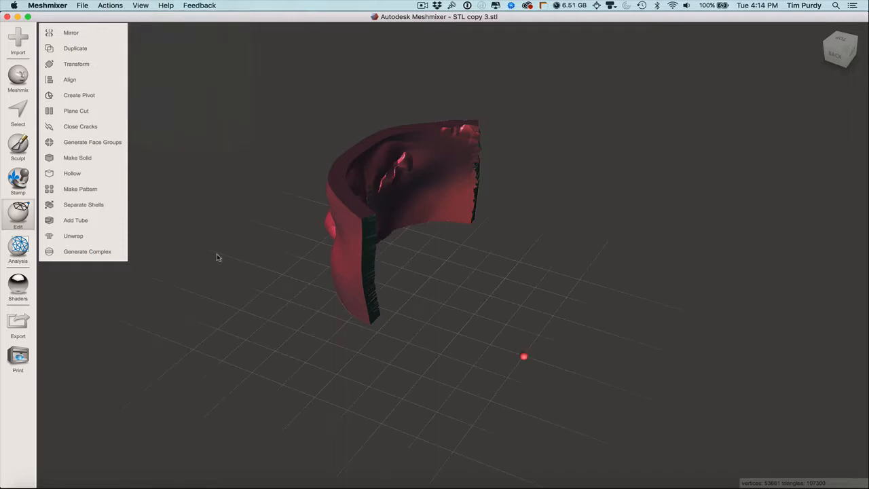
{"action": "left_click", "coordinate": [18, 77]}
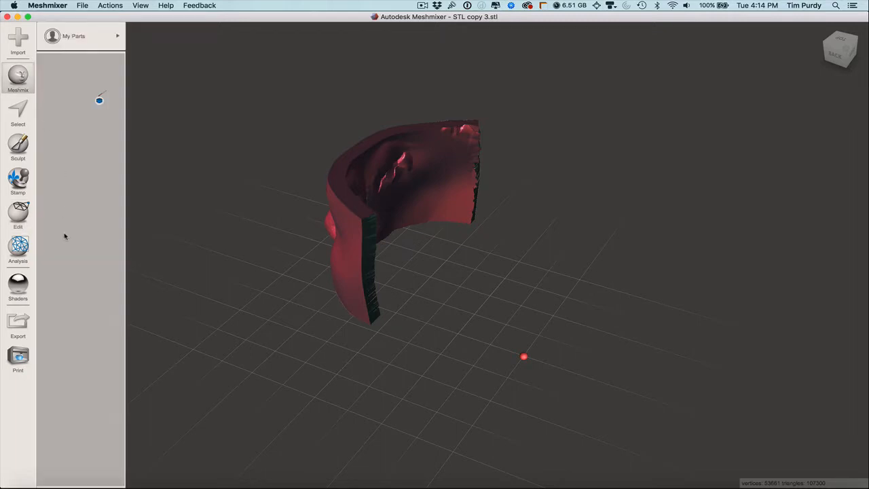
{"action": "left_click", "coordinate": [75, 35]}
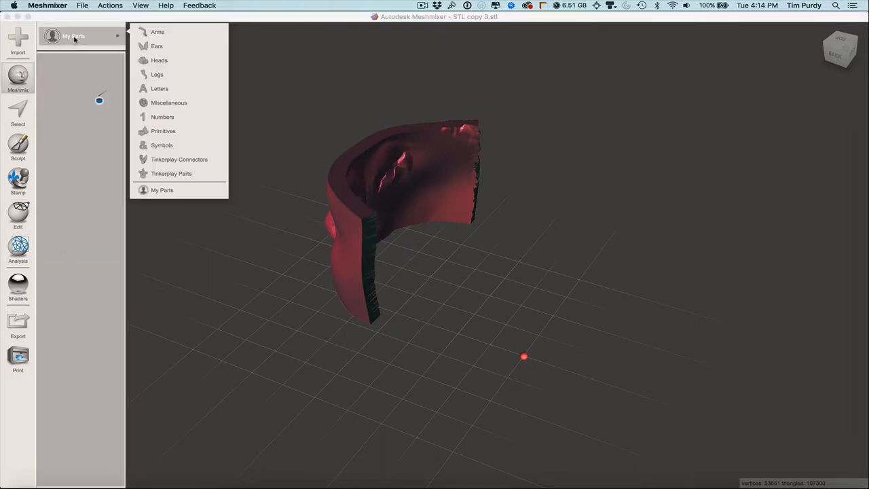
{"action": "mouse_move", "coordinate": [171, 174]}
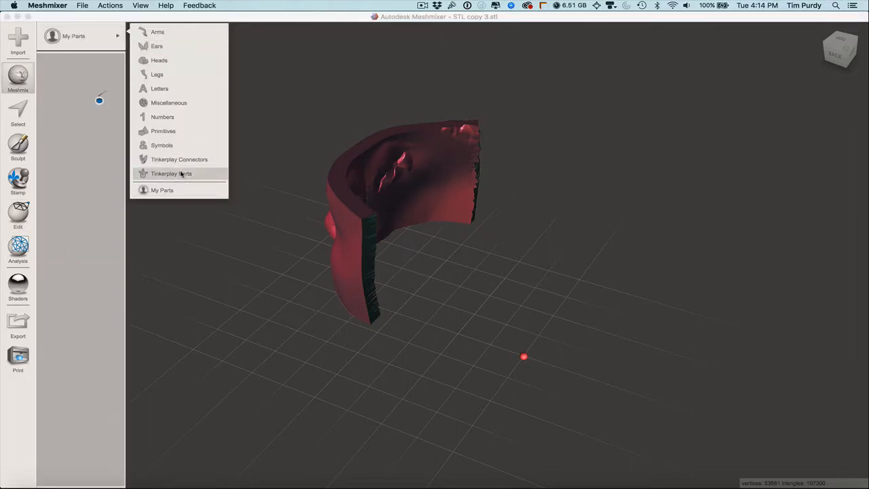
{"action": "left_click", "coordinate": [163, 130]}
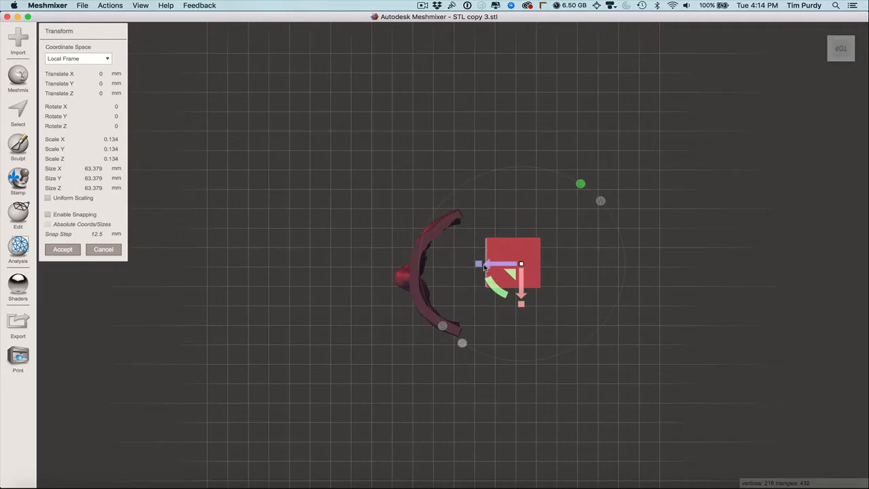
Raise the cube, switch to orthographic view, stretch it into a long bar and slide it back against the face shell
{"action": "left_click_drag", "start_coordinate": [522, 264], "coordinate": [475, 263]}
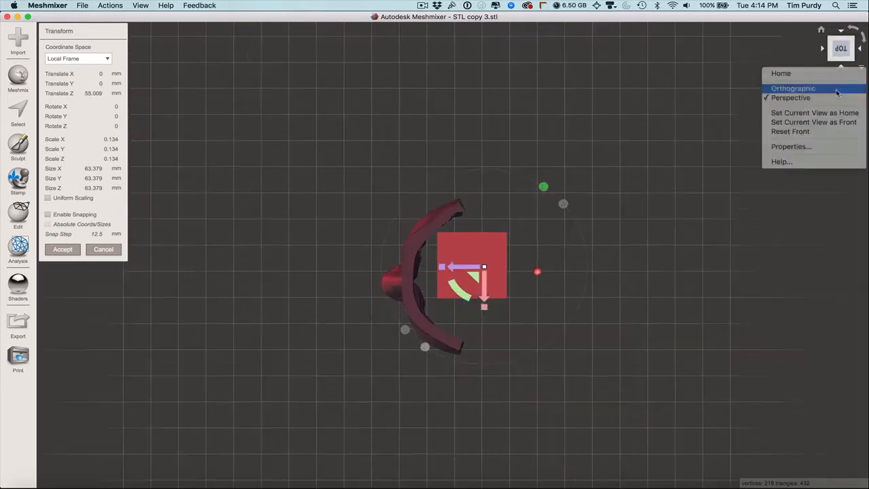
{"action": "left_click", "coordinate": [793, 89]}
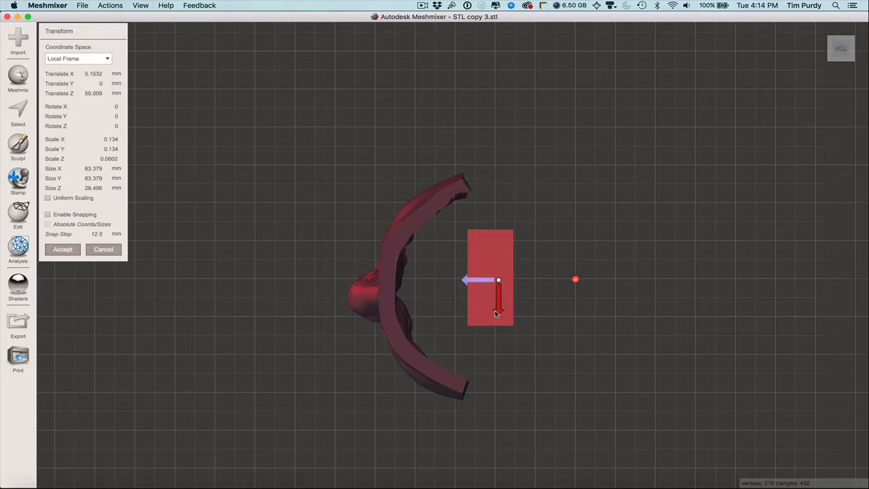
{"action": "left_click_drag", "start_coordinate": [492, 312], "coordinate": [492, 327]}
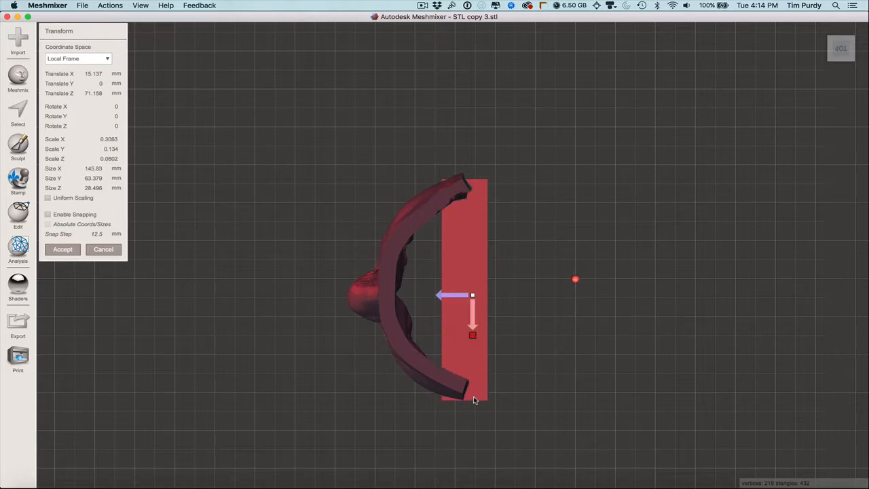
{"action": "left_click_drag", "start_coordinate": [474, 399], "coordinate": [402, 318]}
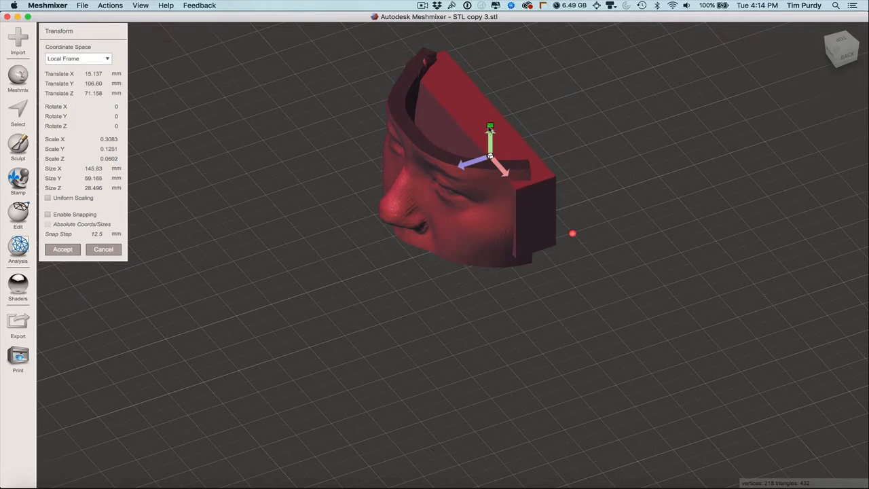
Thin the bar into a narrow plate and widen it to about 150 mm, orbiting to check the side
{"action": "left_click_drag", "start_coordinate": [491, 128], "coordinate": [490, 138]}
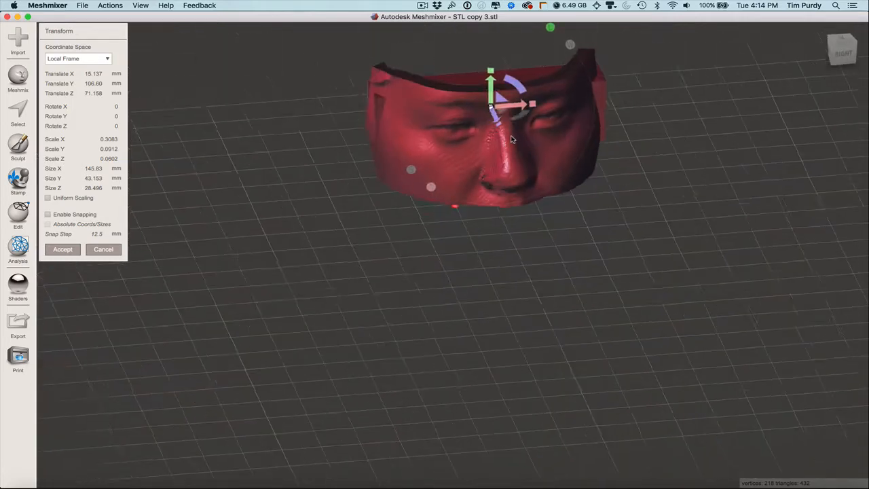
{"action": "left_click_drag", "start_coordinate": [513, 139], "coordinate": [392, 112]}
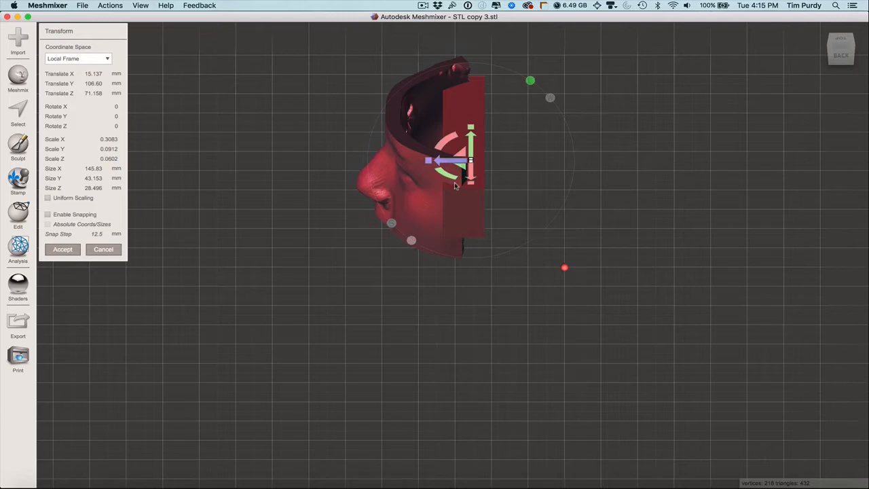
{"action": "left_click_drag", "start_coordinate": [455, 183], "coordinate": [391, 177]}
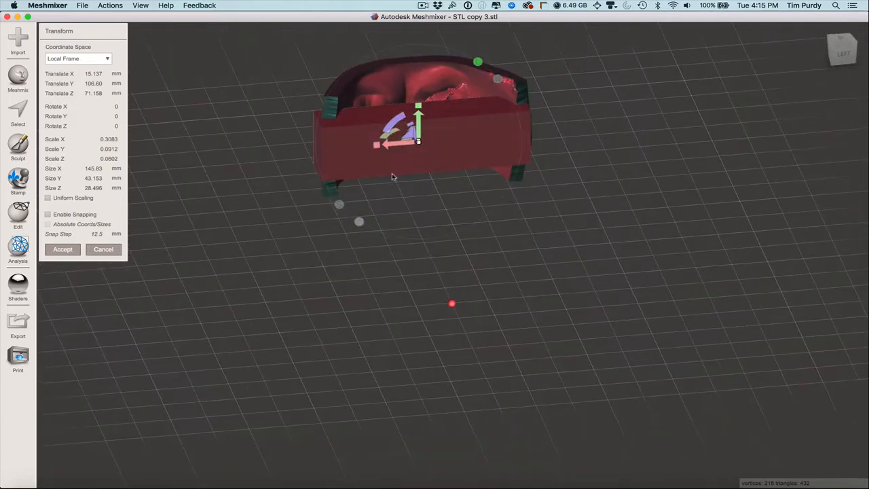
{"action": "left_click_drag", "start_coordinate": [391, 176], "coordinate": [489, 272]}
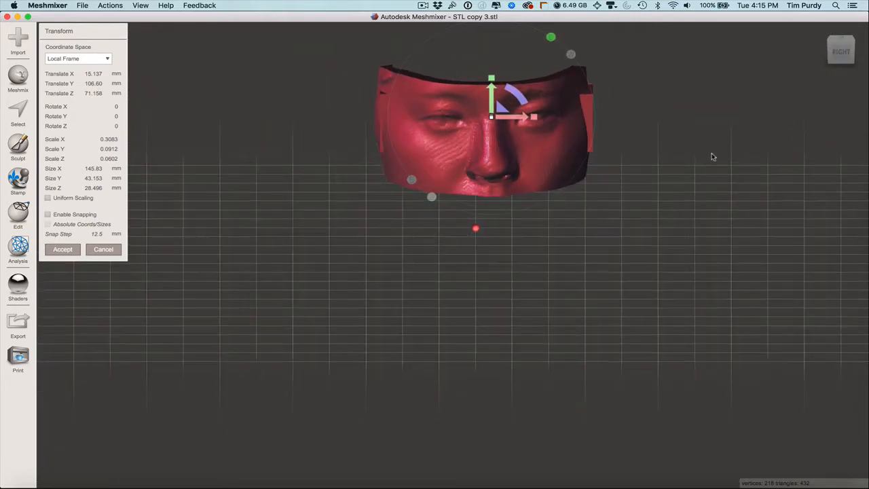
{"action": "left_click_drag", "start_coordinate": [513, 117], "coordinate": [538, 117]}
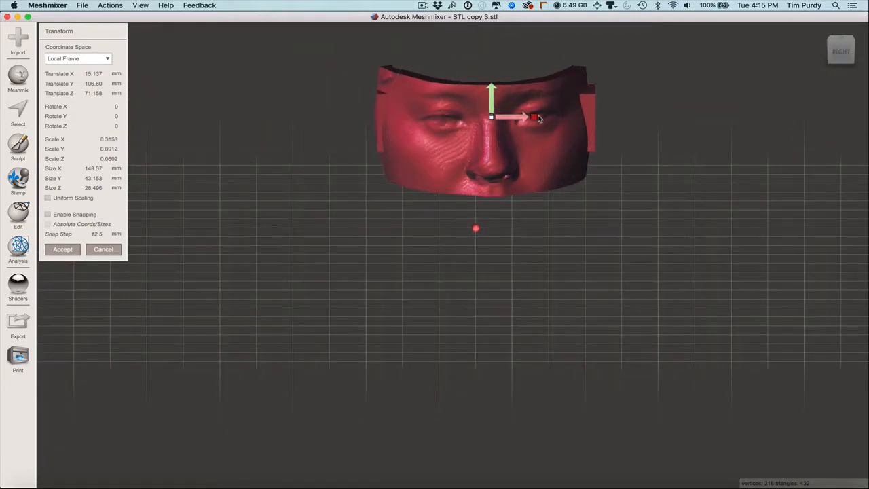
{"action": "left_click_drag", "start_coordinate": [536, 117], "coordinate": [519, 117]}
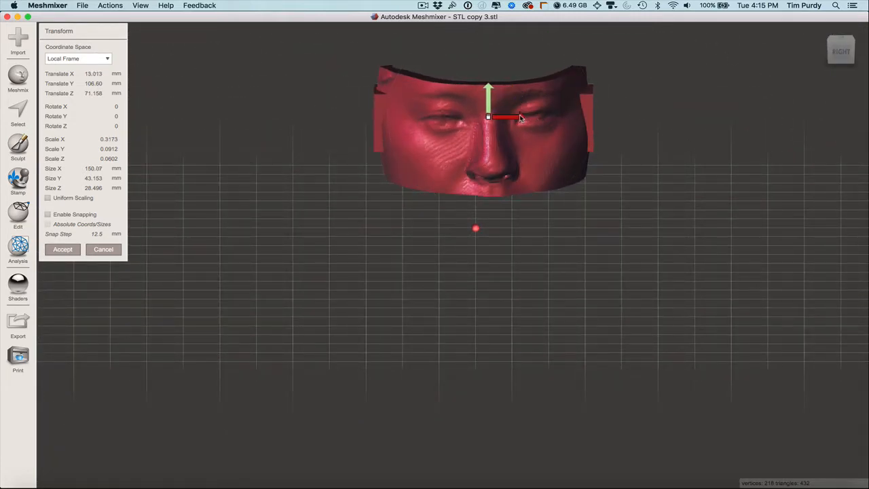
{"action": "left_click_drag", "start_coordinate": [516, 120], "coordinate": [315, 158]}
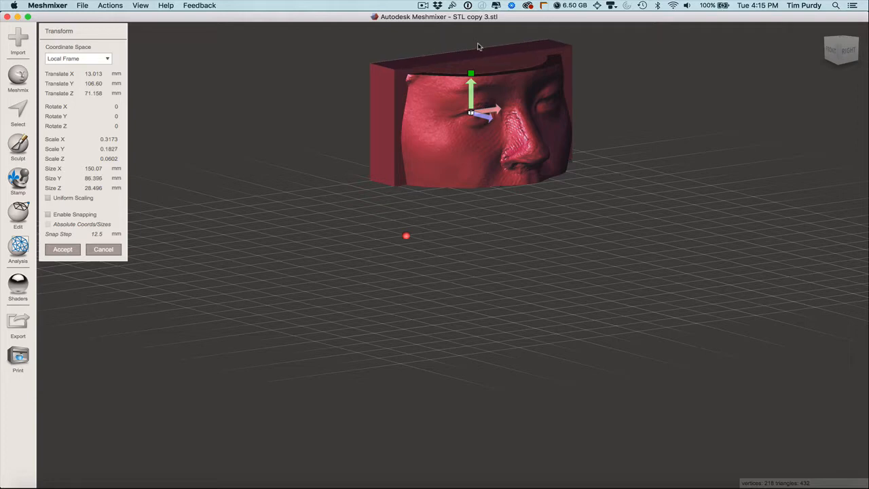
Set the plate depth to about 41 mm and check its fit against the face shell
{"action": "left_click_drag", "start_coordinate": [470, 73], "coordinate": [470, 84]}
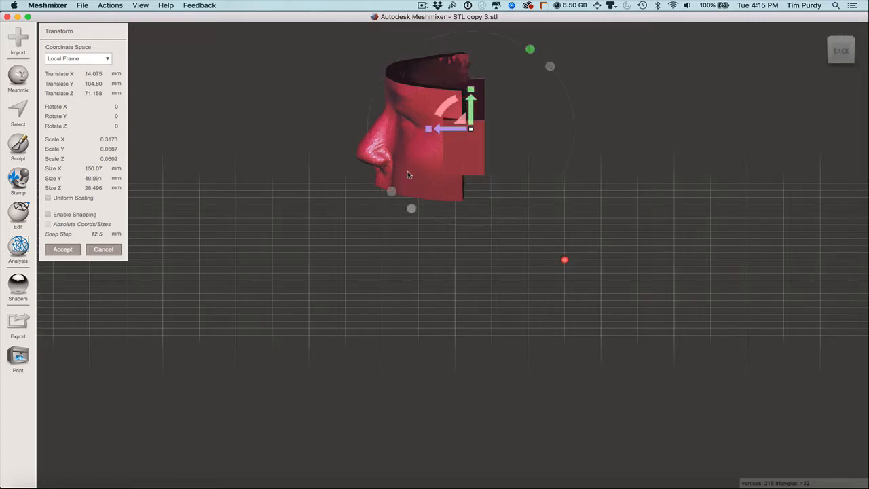
{"action": "mouse_move", "coordinate": [546, 174]}
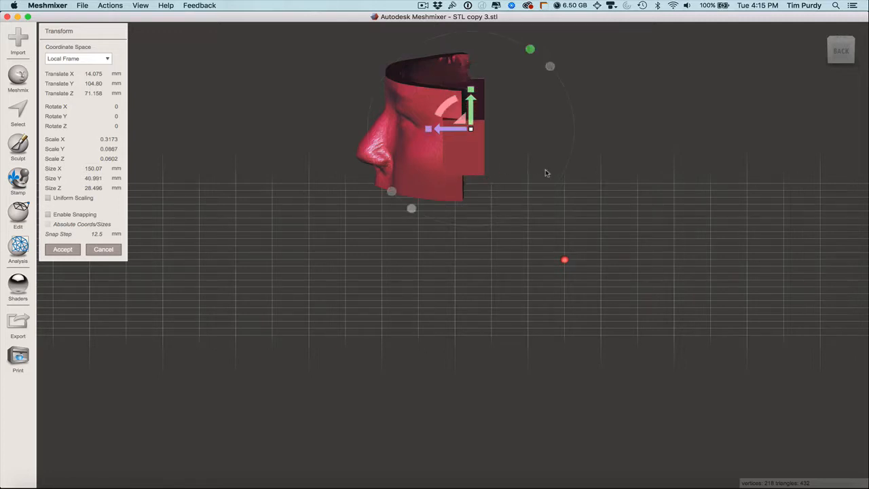
{"action": "left_click_drag", "start_coordinate": [546, 174], "coordinate": [521, 216]}
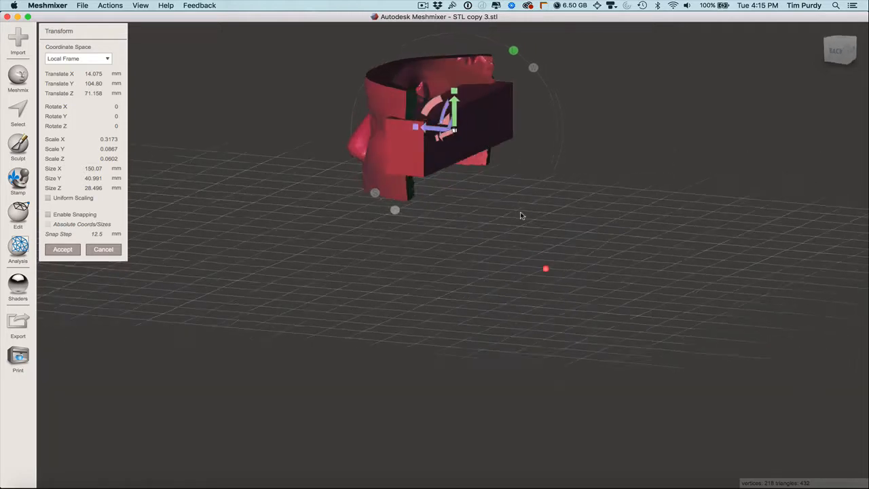
{"action": "left_click_drag", "start_coordinate": [521, 216], "coordinate": [571, 225]}
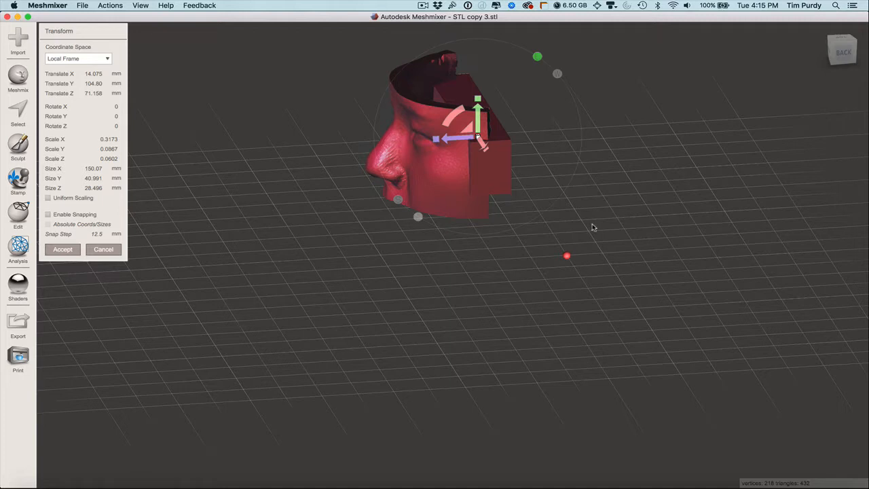
{"action": "mouse_move", "coordinate": [136, 190]}
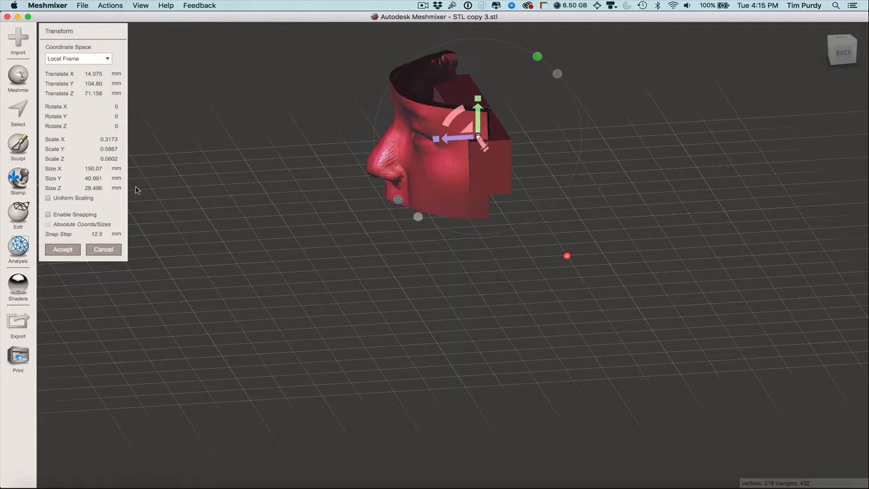
Accept the plate transform, select the face shell together with the plate via the Object Browser and start a Boolean Union
{"action": "left_click", "coordinate": [62, 250]}
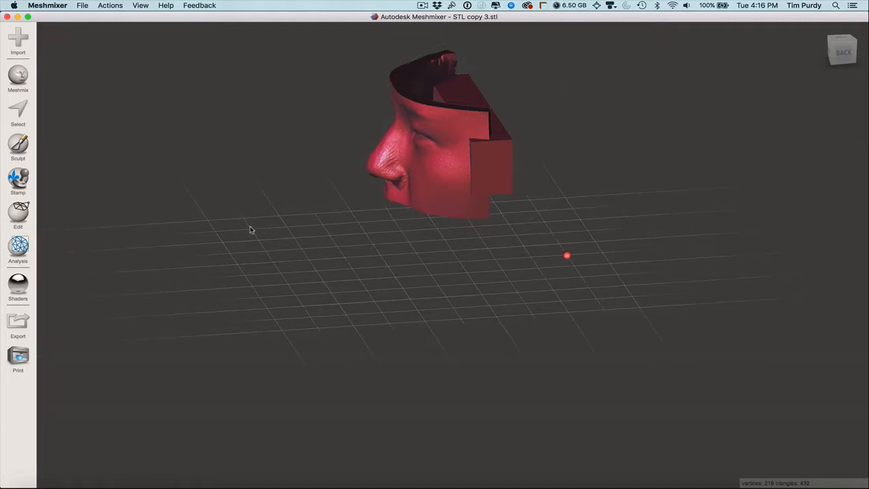
{"action": "left_click", "coordinate": [142, 5]}
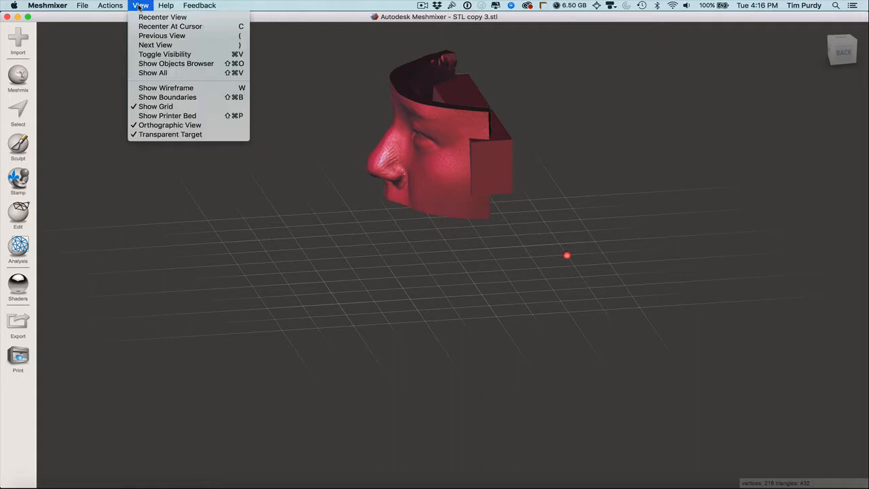
{"action": "mouse_move", "coordinate": [177, 64]}
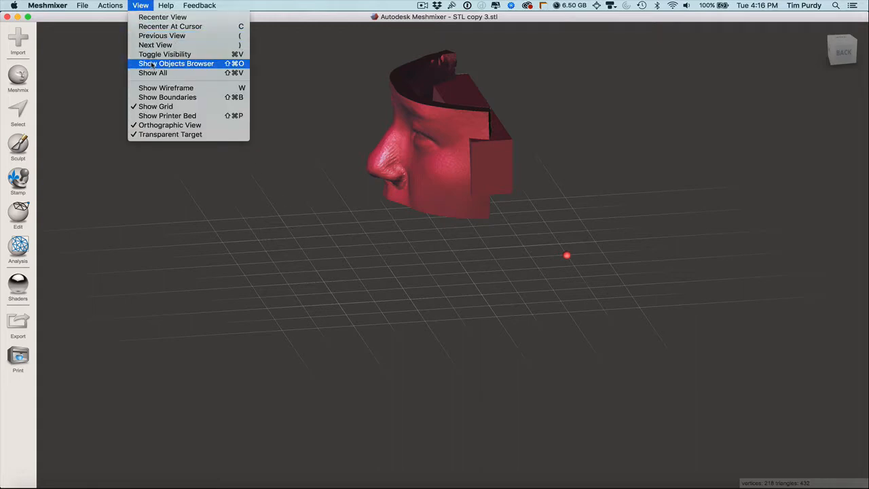
{"action": "left_click", "coordinate": [177, 64]}
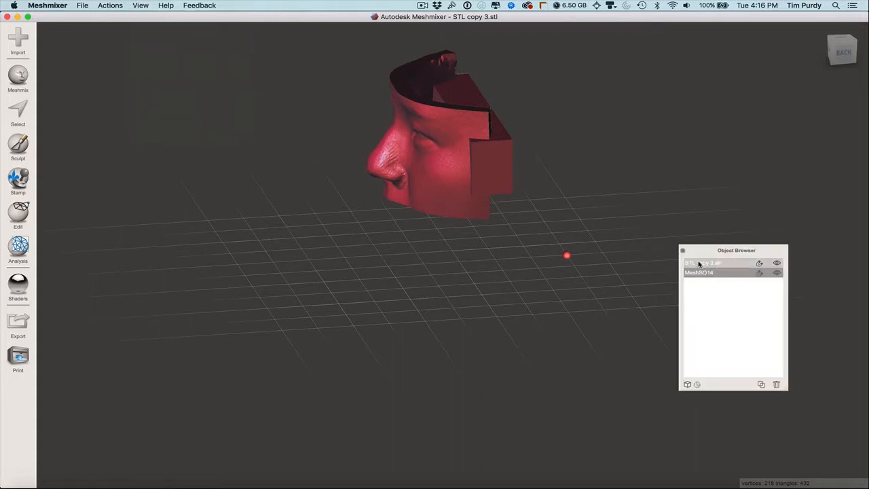
{"action": "left_click", "coordinate": [699, 272]}
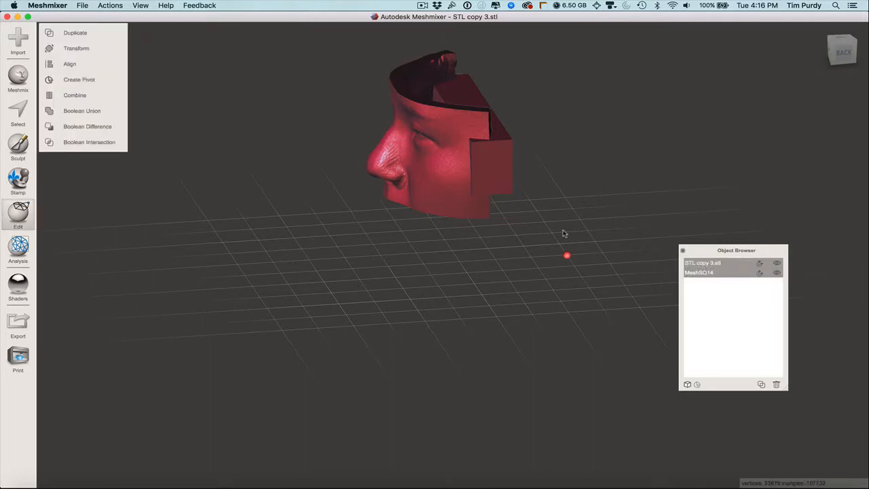
{"action": "mouse_move", "coordinate": [96, 35]}
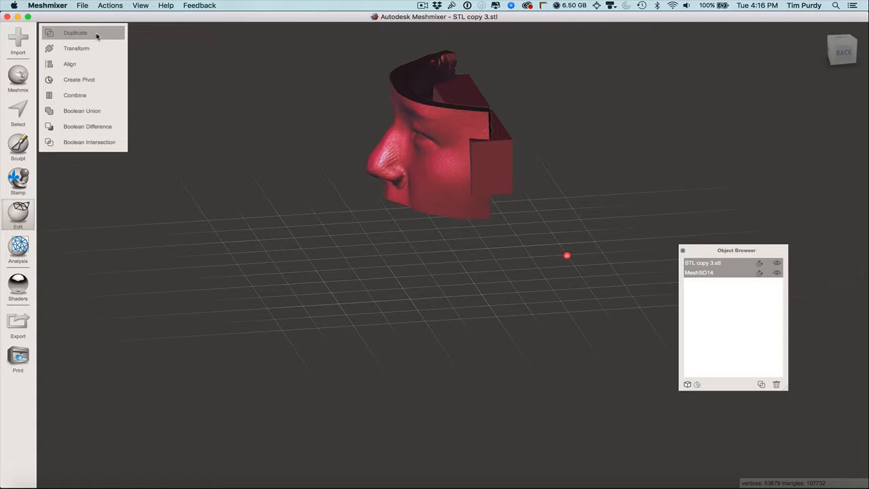
{"action": "mouse_move", "coordinate": [81, 111]}
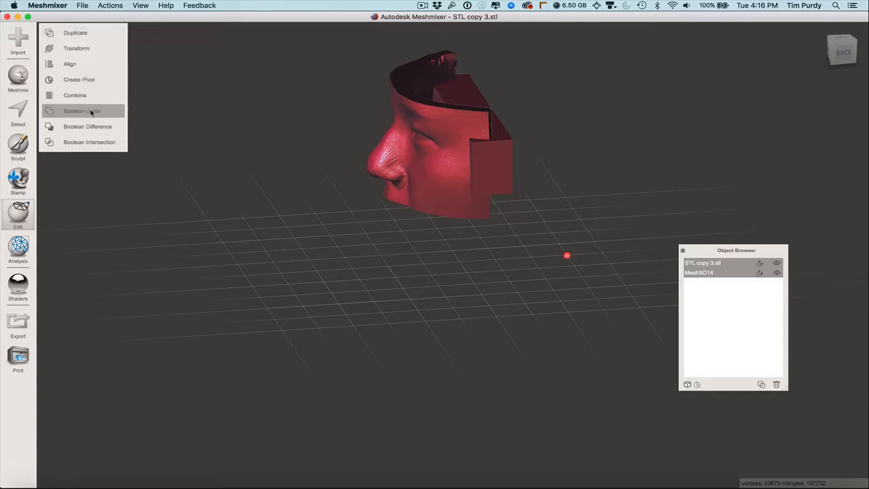
{"action": "left_click", "coordinate": [82, 112]}
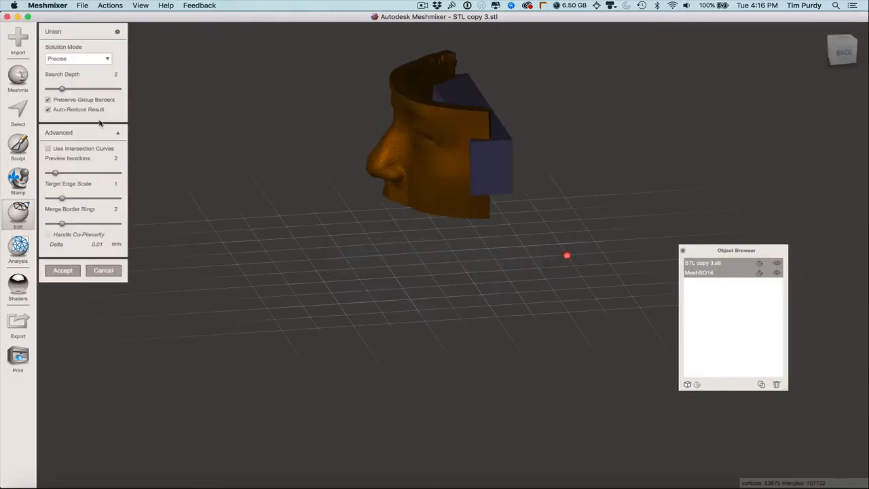
Turn off Auto-Reduce Result and Preserve Group Borders, then accept the union into one mesh
{"action": "left_click", "coordinate": [117, 133]}
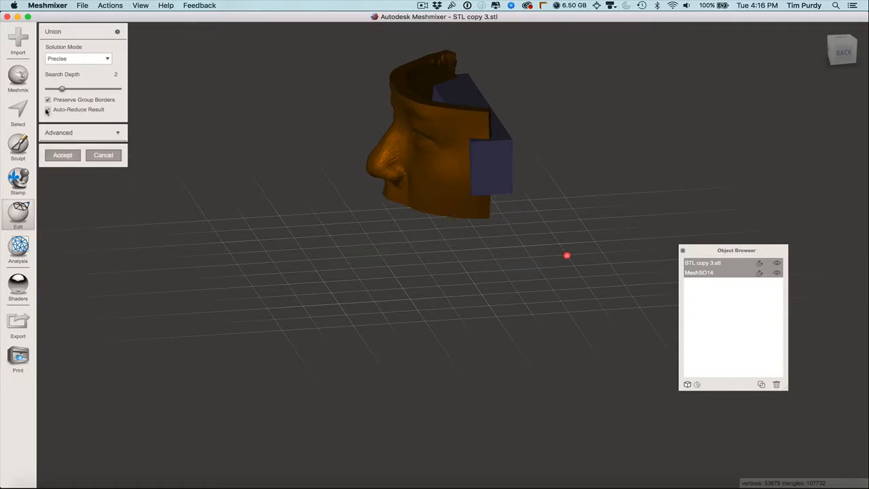
{"action": "left_click", "coordinate": [62, 155]}
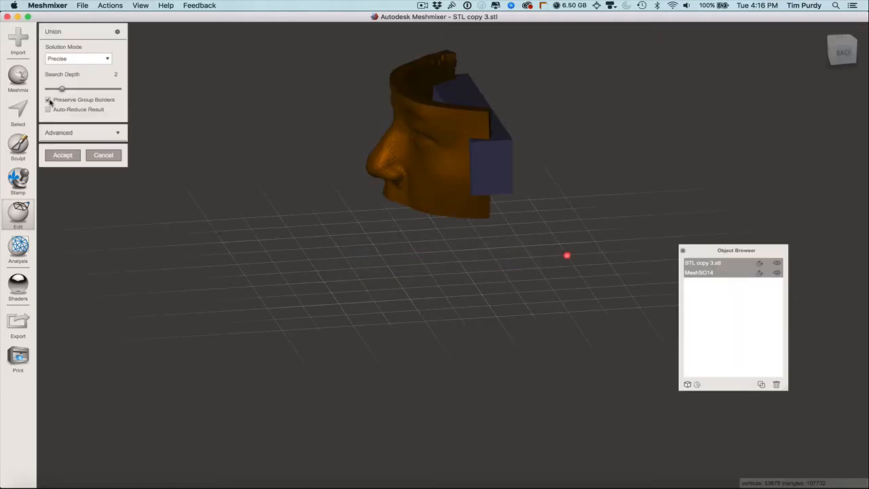
{"action": "left_click", "coordinate": [62, 155]}
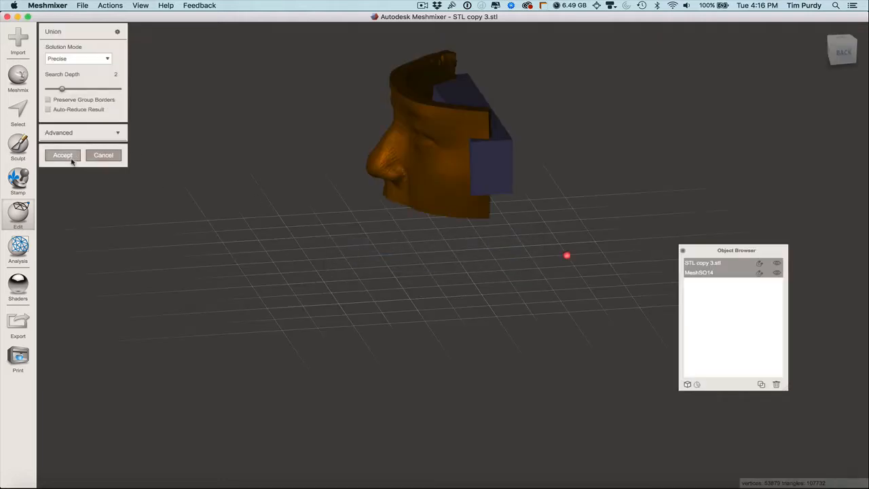
{"action": "left_click", "coordinate": [63, 154]}
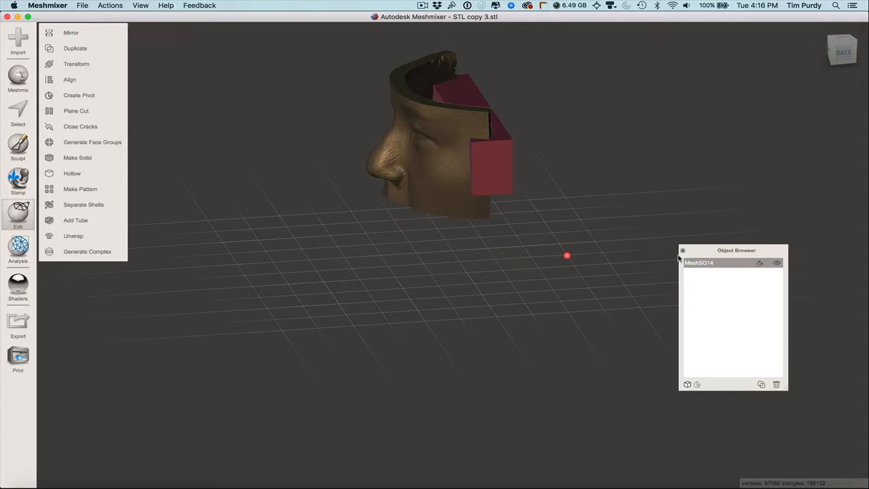
{"action": "mouse_move", "coordinate": [30, 42]}
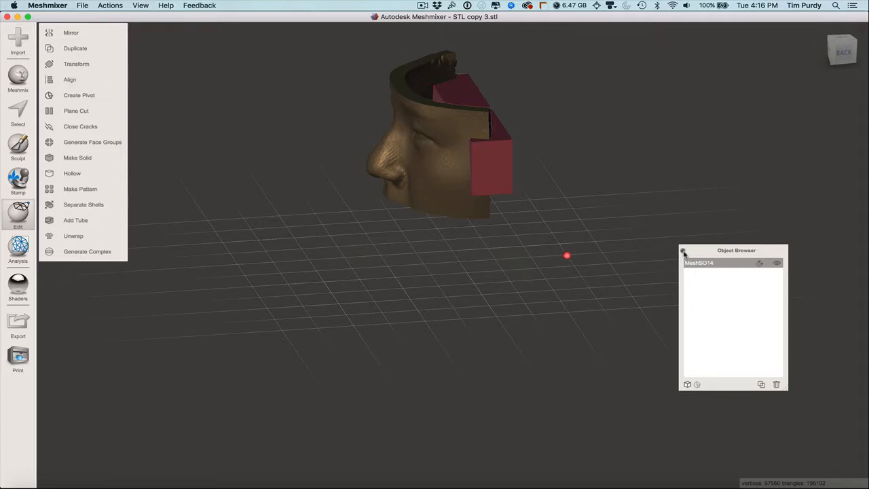
{"action": "left_click_drag", "start_coordinate": [568, 255], "coordinate": [527, 242]}
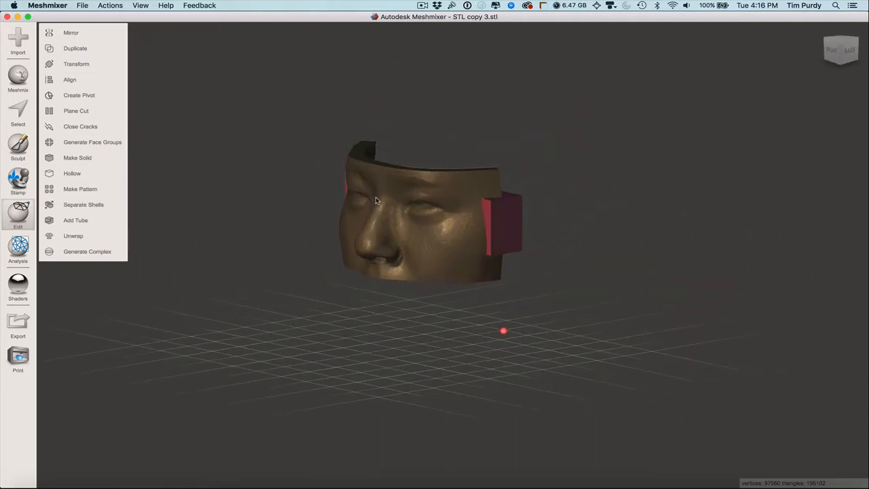
{"action": "mouse_move", "coordinate": [503, 201]}
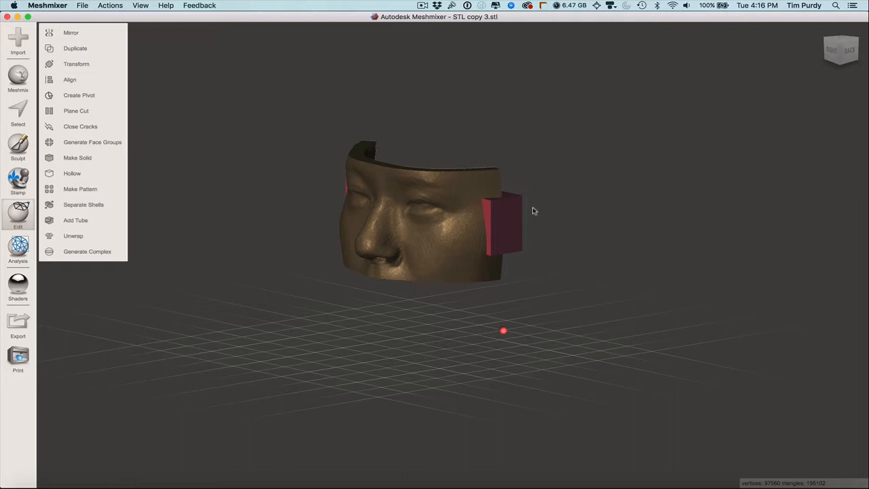
{"action": "left_click_drag", "start_coordinate": [532, 210], "coordinate": [408, 238]}
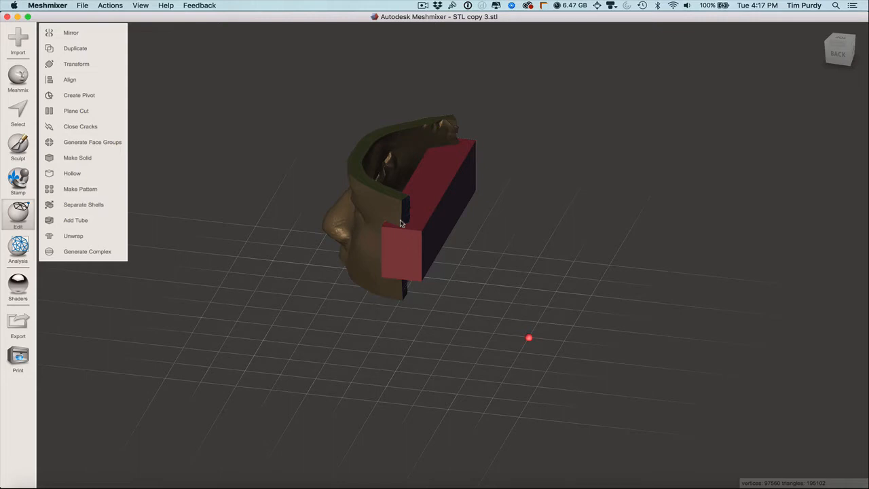
{"action": "mouse_move", "coordinate": [218, 246]}
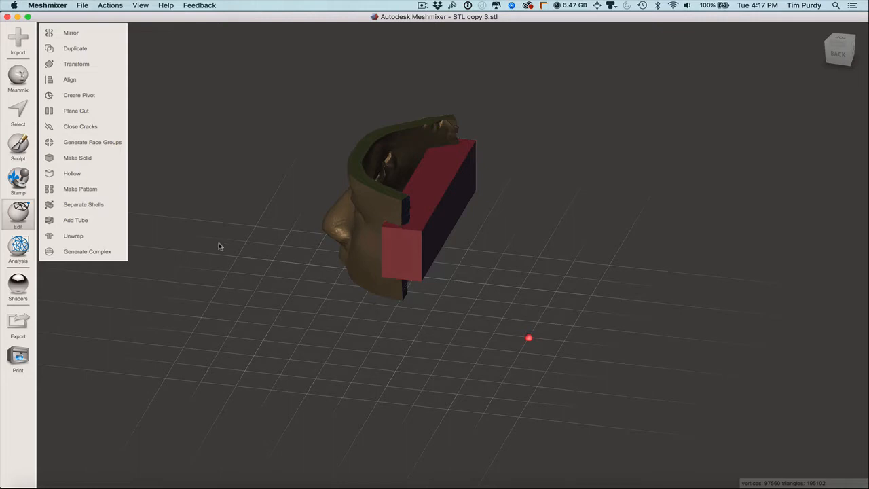
Undo to the union preview, cancel it so the objects stay separate, and select MeshID14 alone in the Object Browser
{"action": "left_click", "coordinate": [76, 158]}
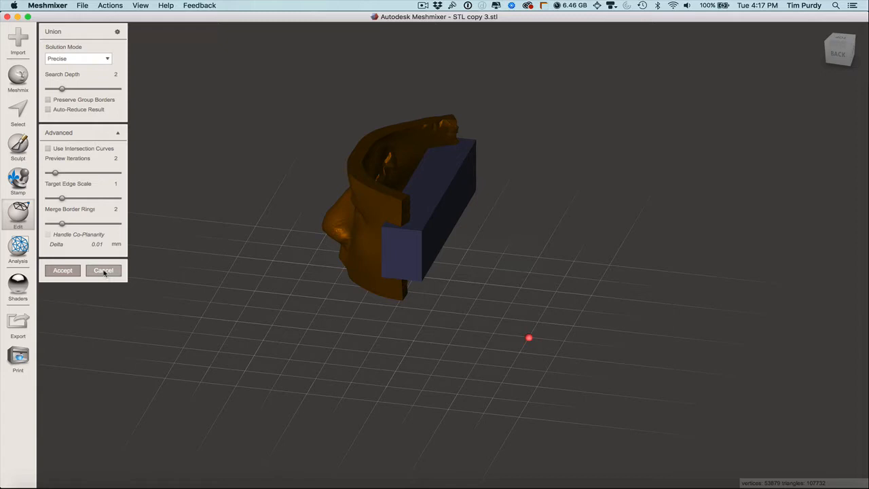
{"action": "left_click", "coordinate": [103, 271]}
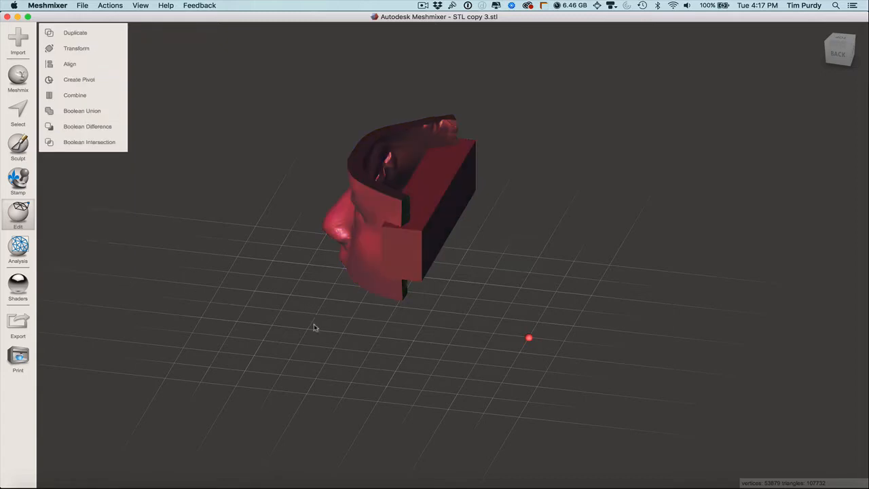
{"action": "left_click", "coordinate": [110, 5]}
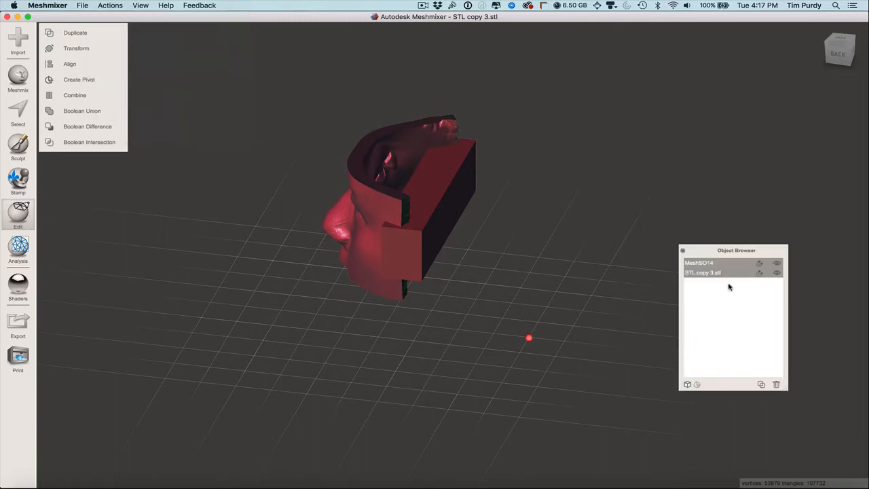
{"action": "left_click", "coordinate": [700, 264]}
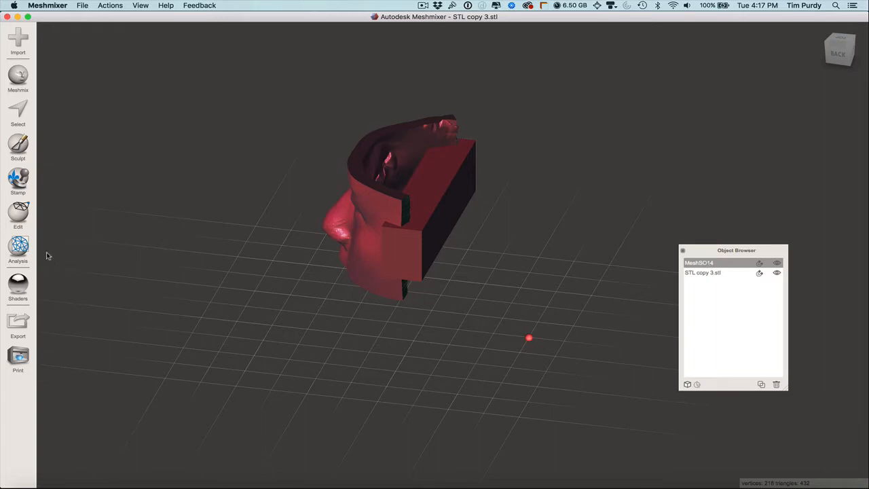
Transform the cube bar down beneath the face shell, shift it forward and lengthen it along its depth
{"action": "left_click", "coordinate": [17, 214]}
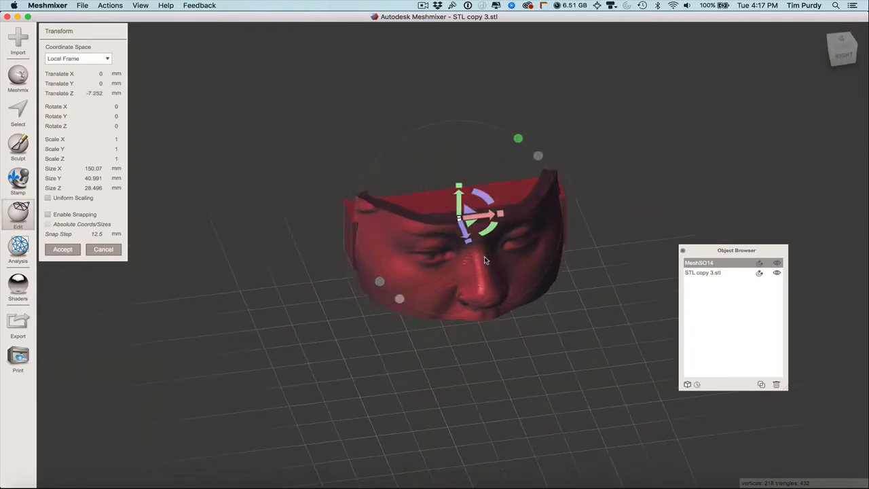
{"action": "left_click_drag", "start_coordinate": [486, 261], "coordinate": [269, 201]}
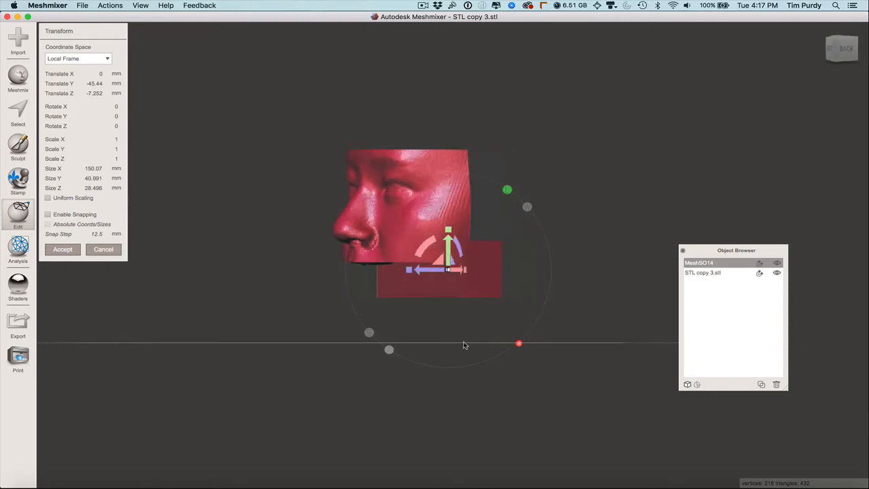
{"action": "left_click_drag", "start_coordinate": [448, 269], "coordinate": [415, 269]}
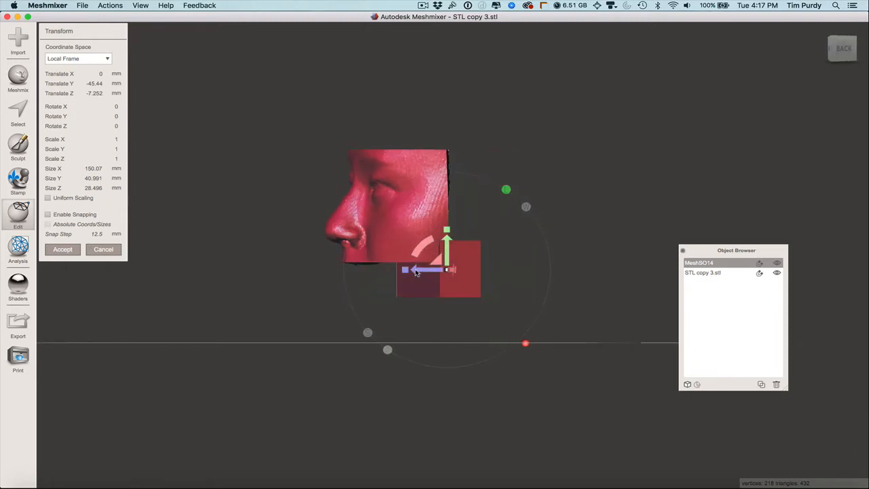
{"action": "left_click_drag", "start_coordinate": [416, 269], "coordinate": [367, 269]}
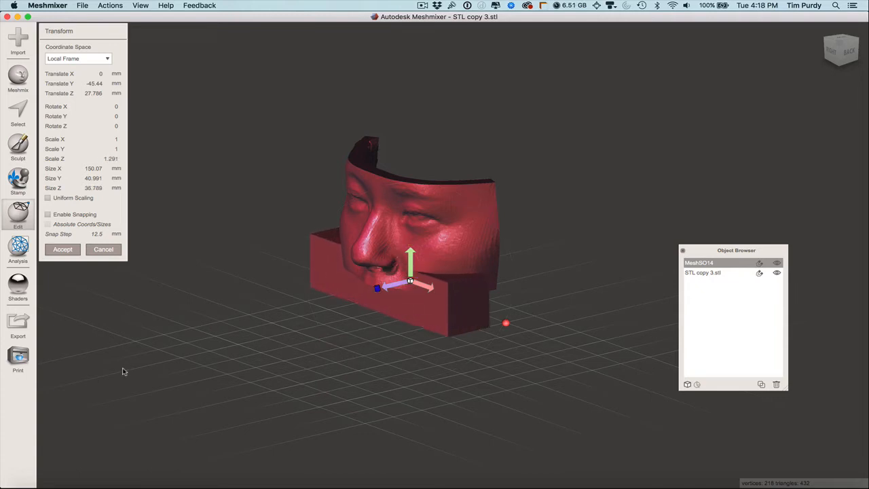
Scale the bar to roughly 73 mm deep and about 9 mm thin as a flat plate under the face, checking coverage from above
{"action": "left_click_drag", "start_coordinate": [410, 260], "coordinate": [411, 245]}
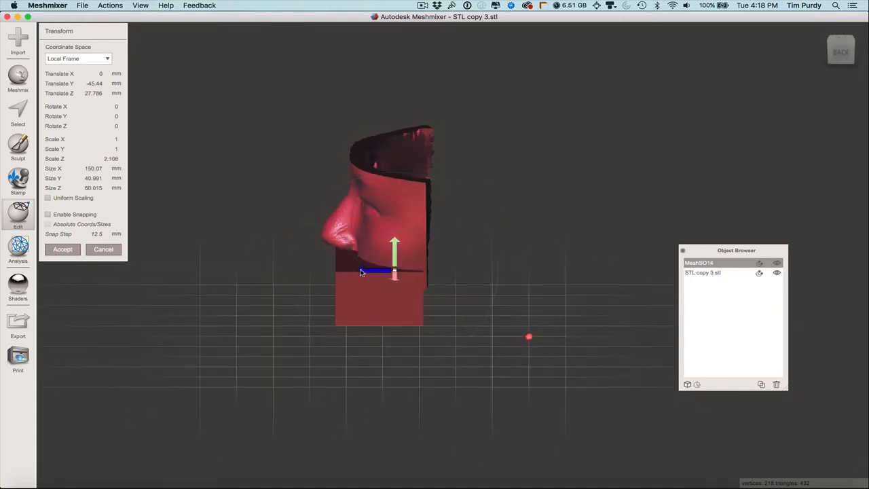
{"action": "left_click_drag", "start_coordinate": [394, 272], "coordinate": [394, 258]}
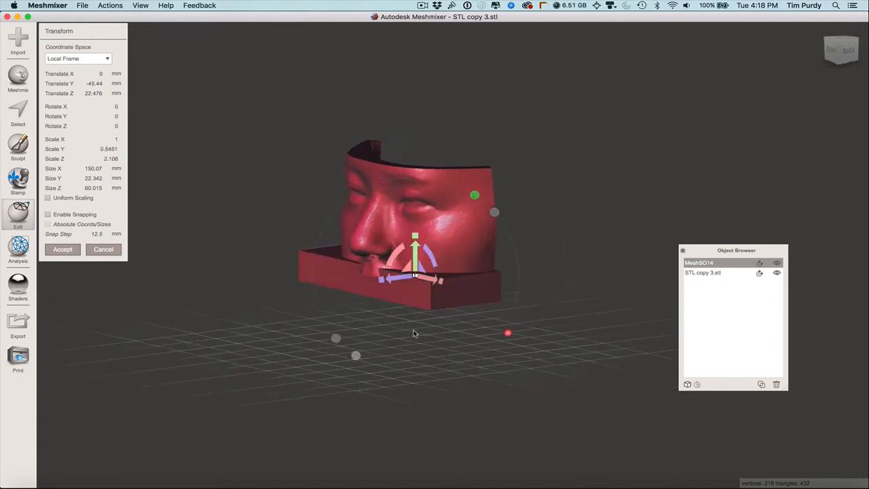
{"action": "left_click_drag", "start_coordinate": [414, 332], "coordinate": [342, 342]}
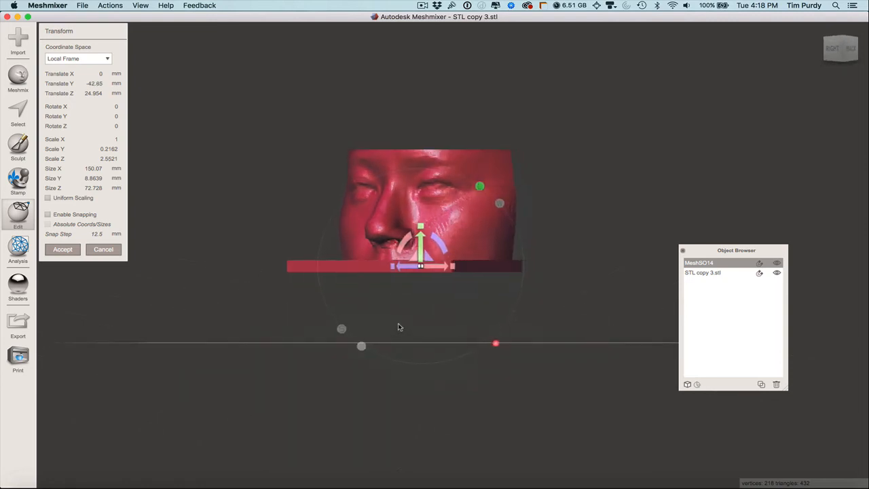
{"action": "left_click_drag", "start_coordinate": [399, 327], "coordinate": [407, 276]}
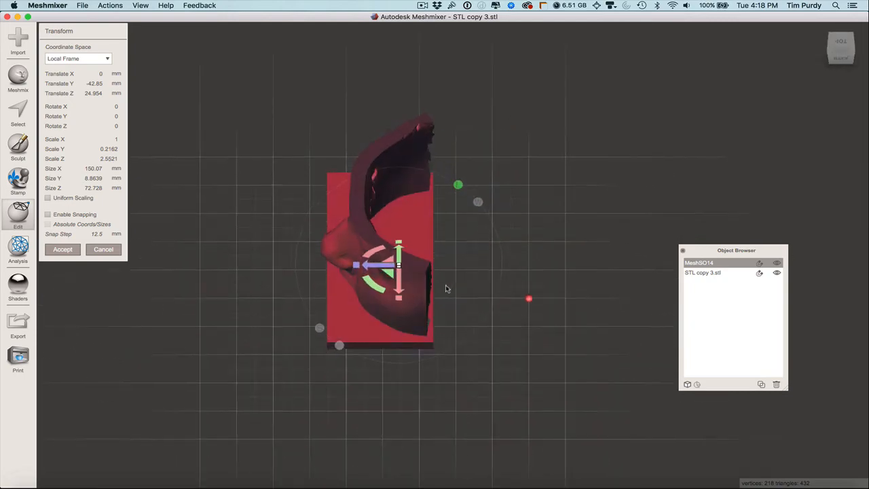
{"action": "left_click_drag", "start_coordinate": [447, 288], "coordinate": [609, 184]}
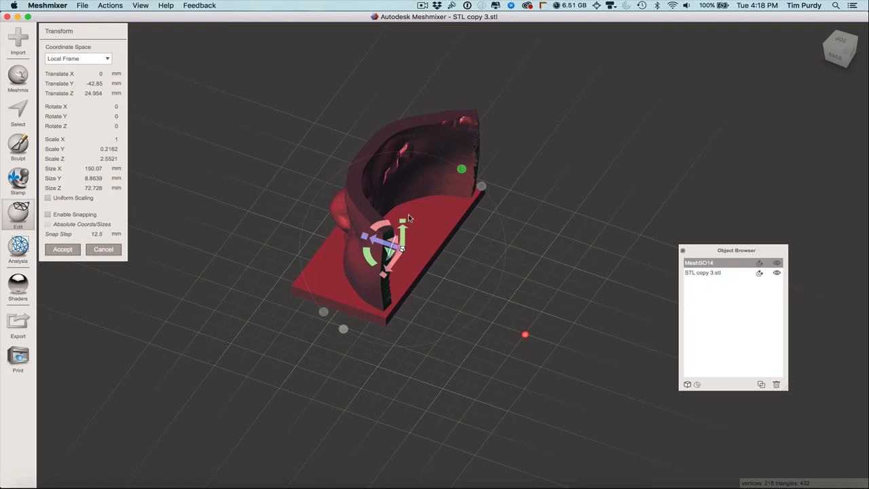
{"action": "mouse_move", "coordinate": [403, 217]}
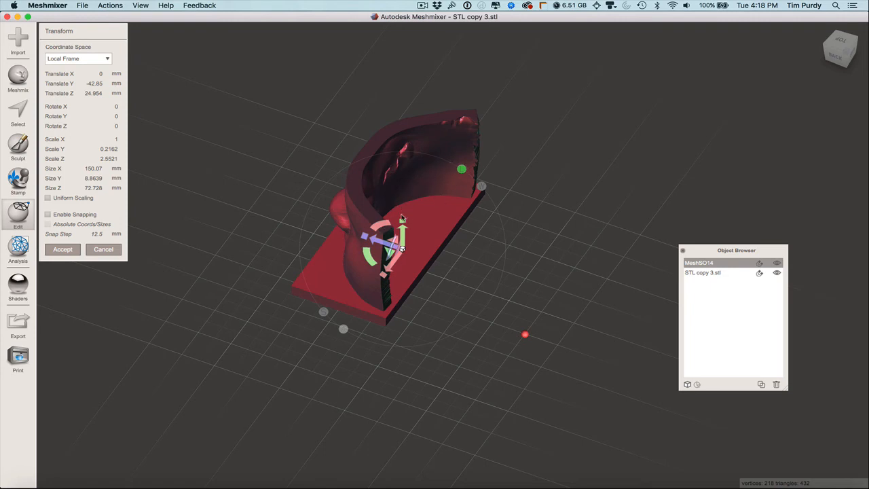
{"action": "mouse_move", "coordinate": [405, 224]}
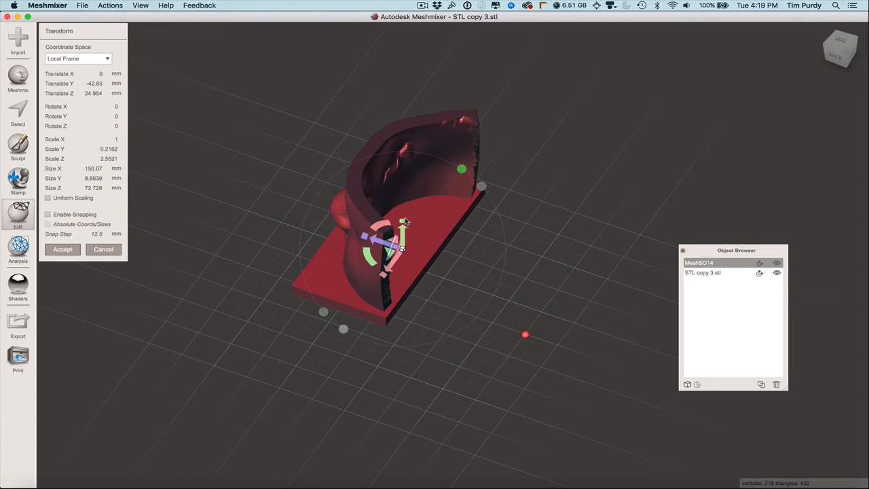
{"action": "mouse_move", "coordinate": [440, 315]}
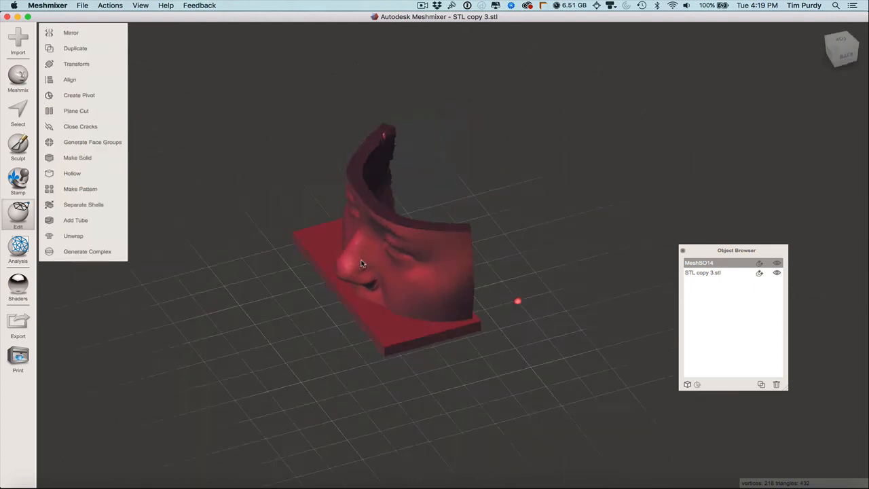
Orbit to review the face shell standing on its committed base plate
{"action": "left_click_drag", "start_coordinate": [408, 271], "coordinate": [391, 254]}
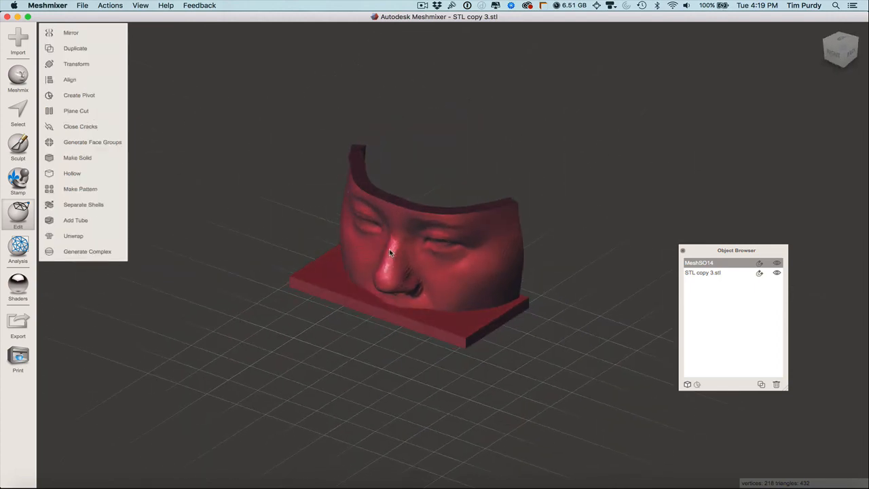